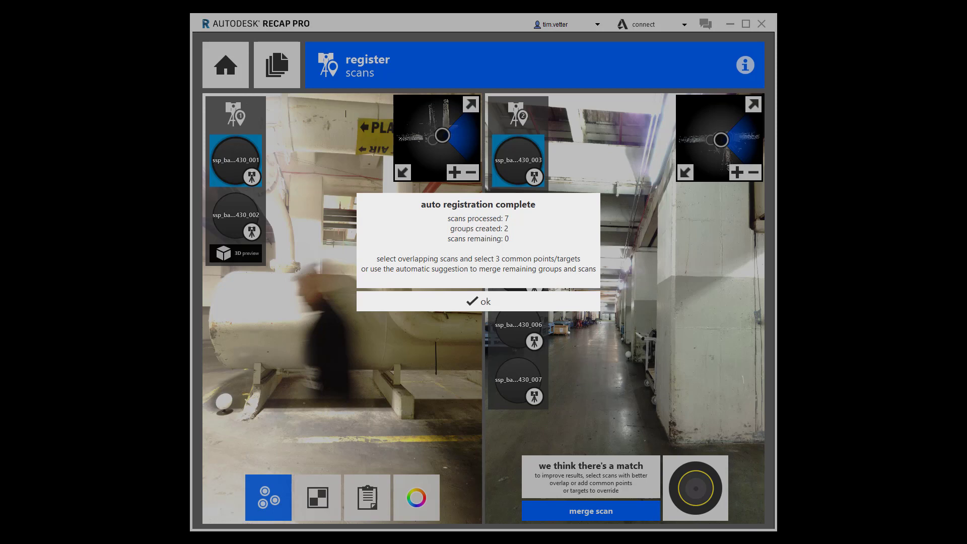
Dismiss the auto registration summary for the 7 scans registered into 2 groups
left_click(479, 301)
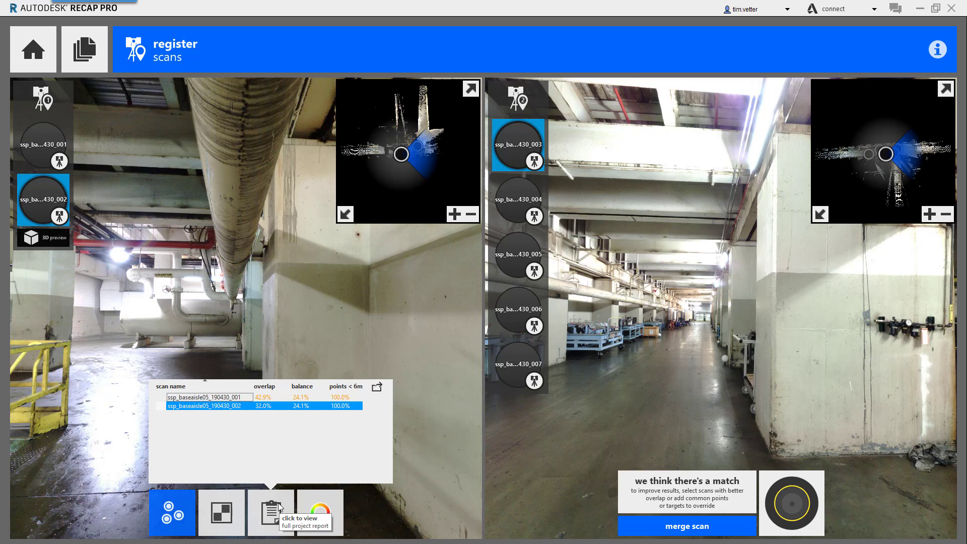
mouse_move(250, 465)
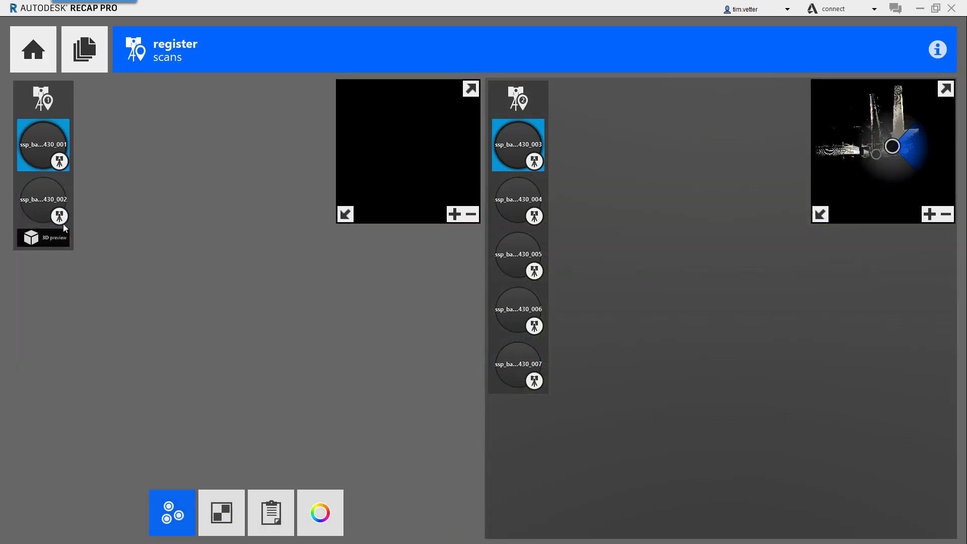
left_click(270, 512)
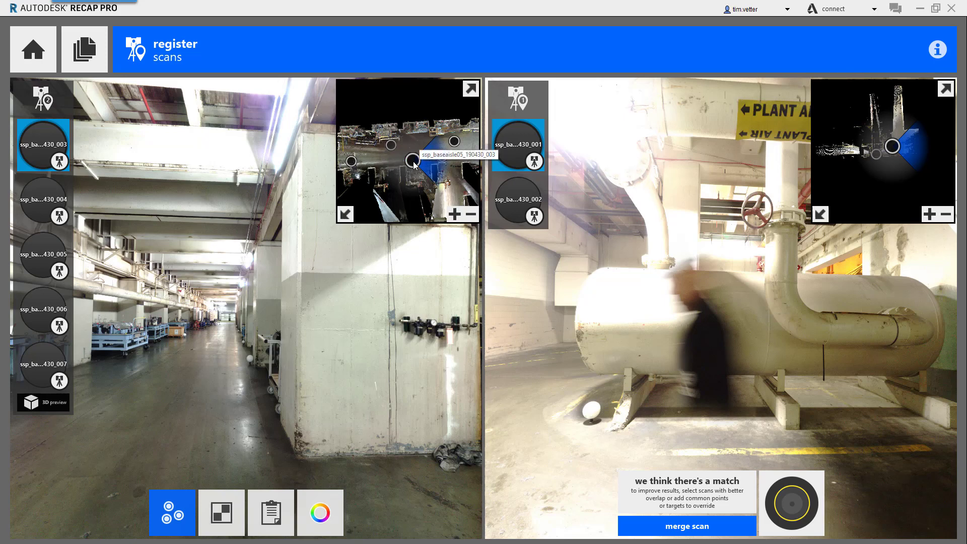
mouse_move(441, 161)
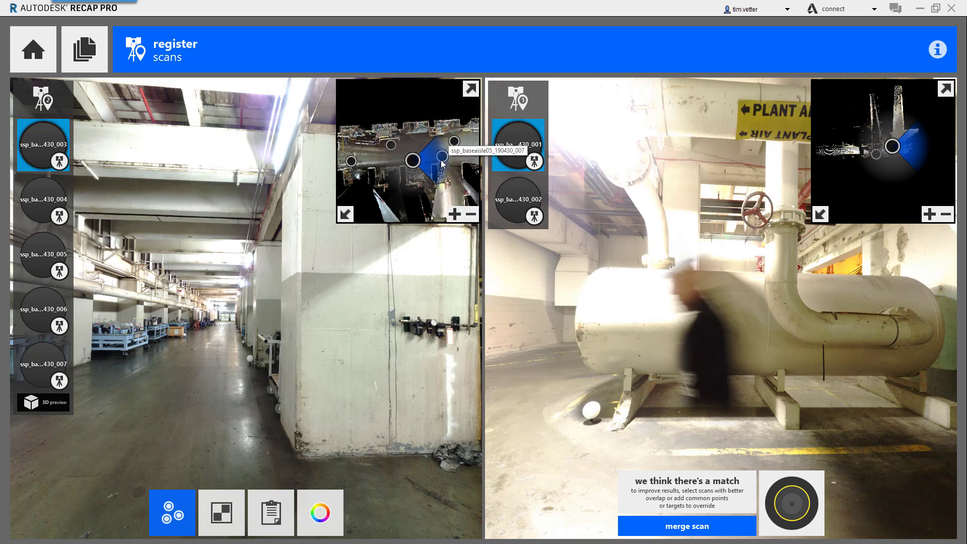
mouse_move(395, 150)
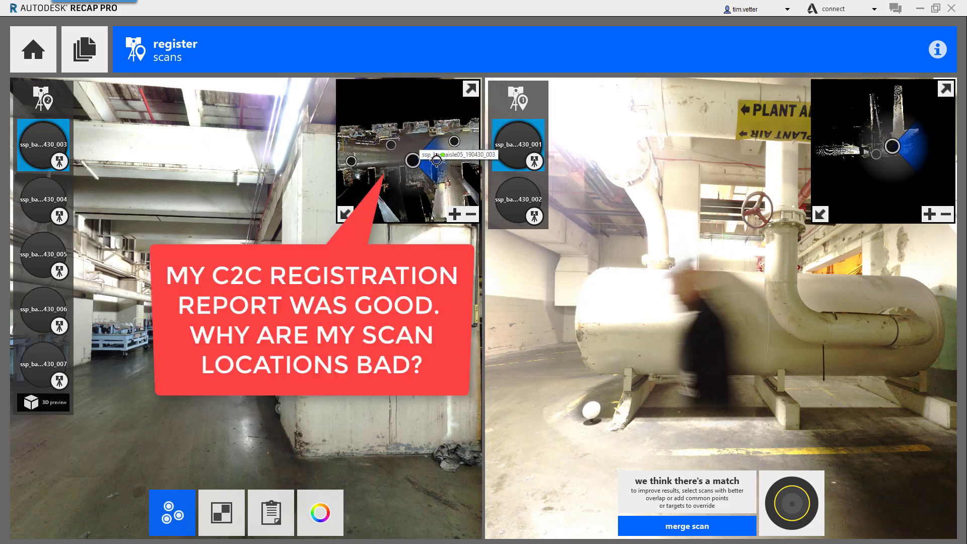
mouse_move(453, 142)
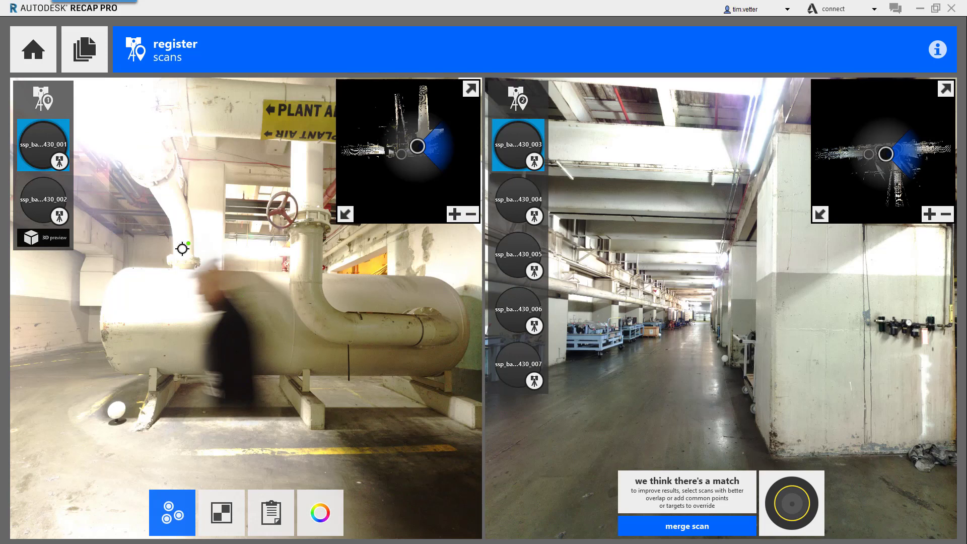
mouse_move(39, 147)
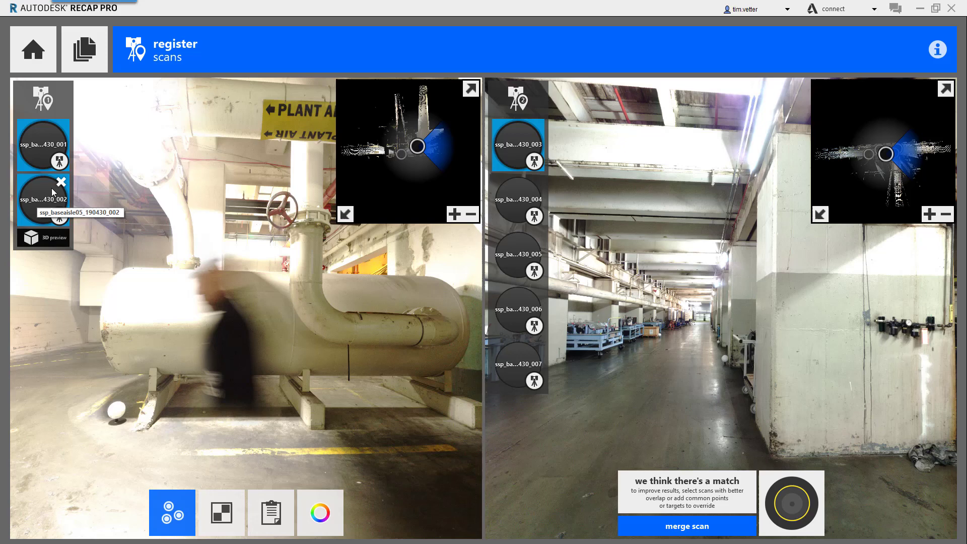
mouse_move(59, 181)
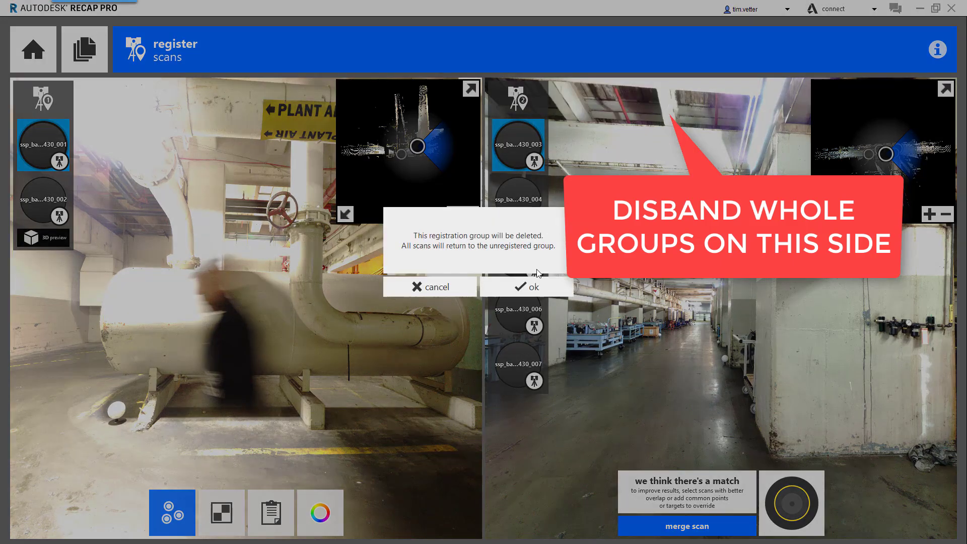
Confirm deleting the registration group and acknowledge the successful deletion
left_click(529, 286)
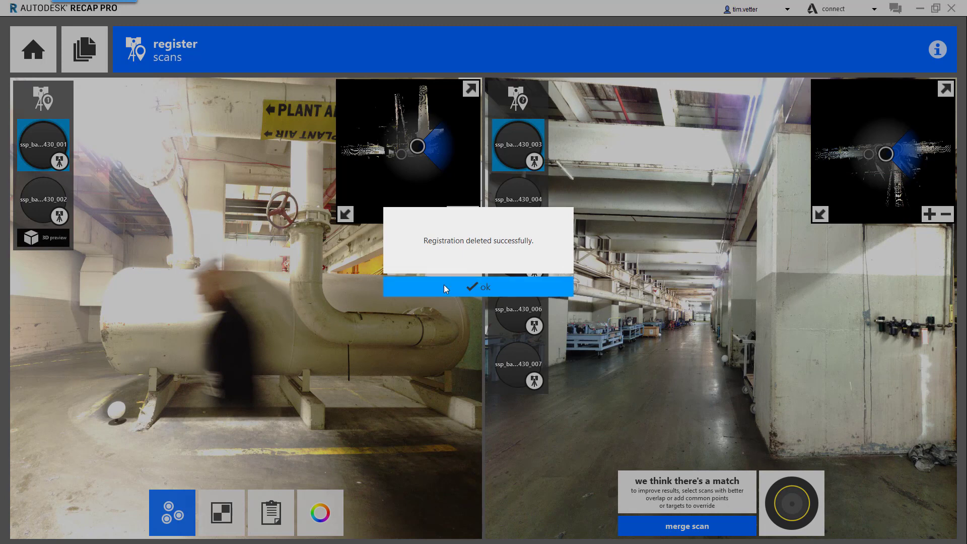
left_click(477, 287)
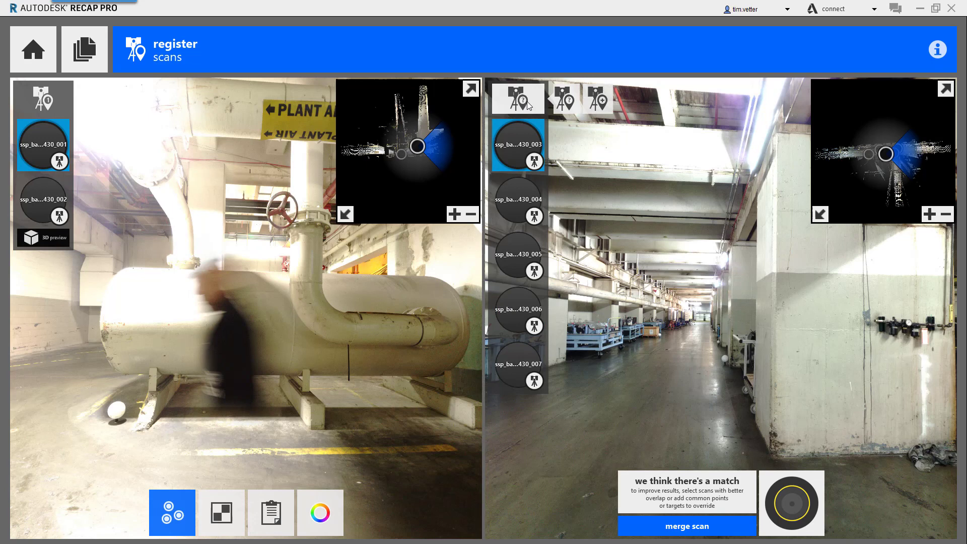
mouse_move(518, 99)
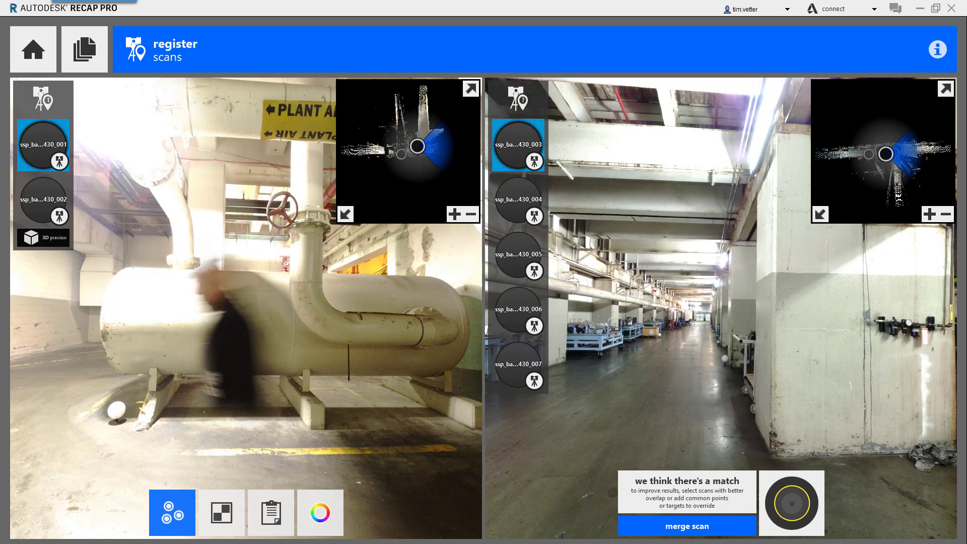
Load the target-enhanced factory project with the aisle D scan group
left_click(686, 526)
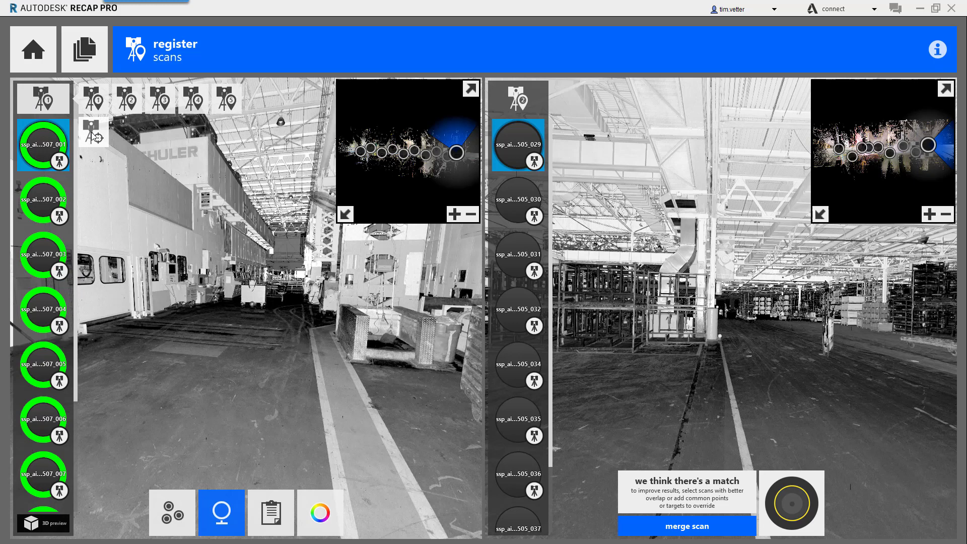
mouse_move(93, 131)
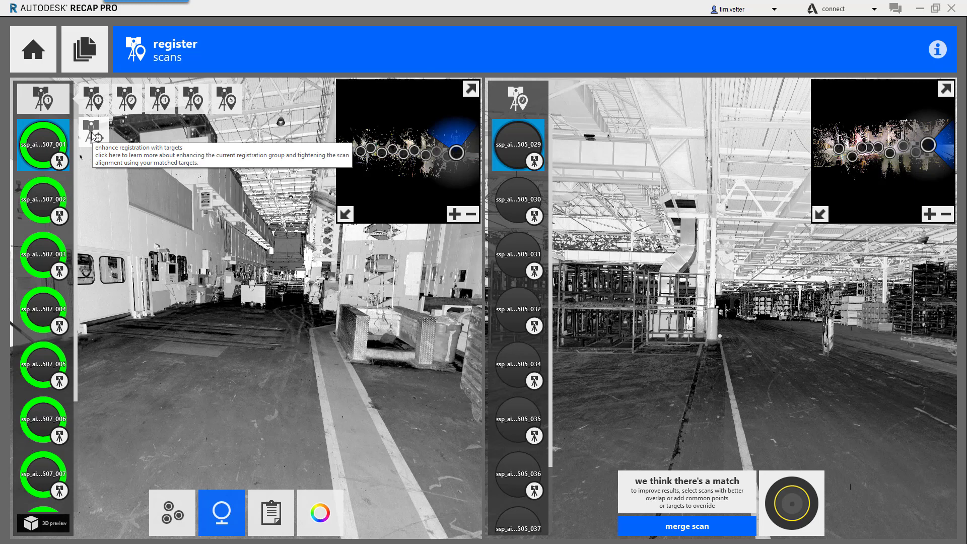
mouse_move(78, 191)
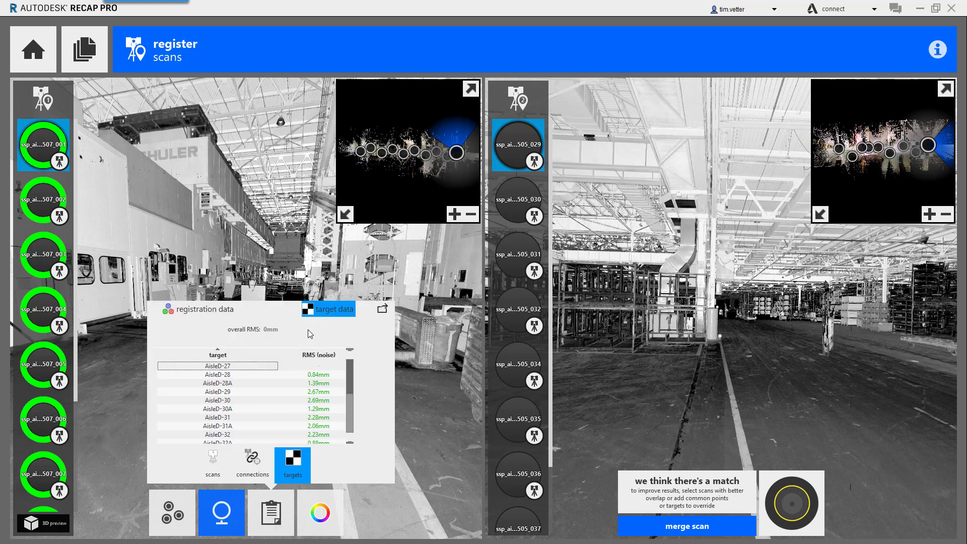
mouse_move(277, 335)
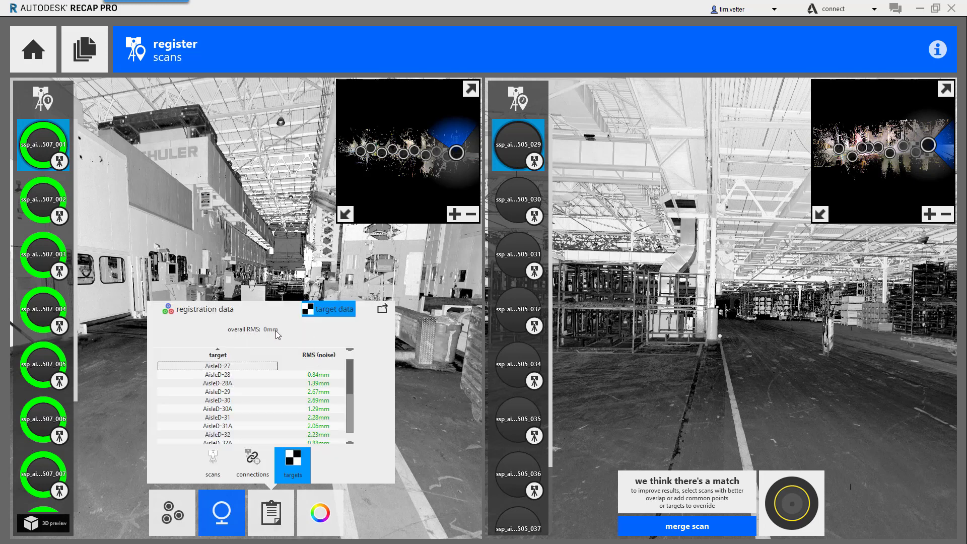
Review the aisle D group's overlap figures, then its target report by scan location and per-target RMS noise
left_click(198, 309)
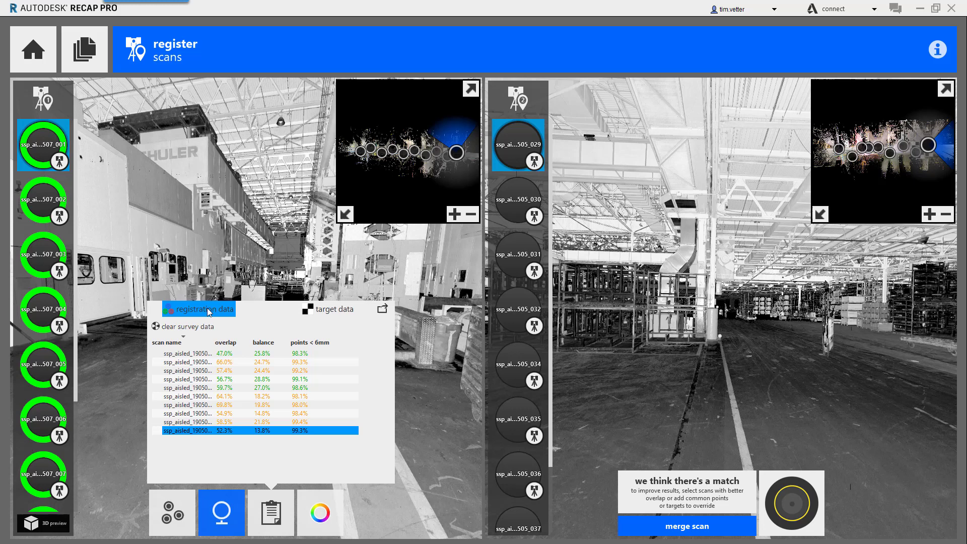
mouse_move(213, 342)
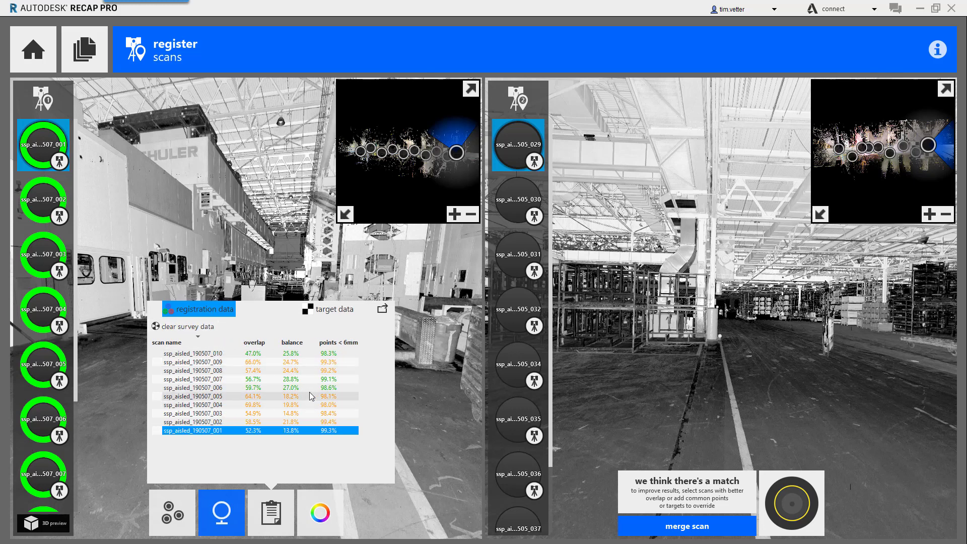
left_click(332, 309)
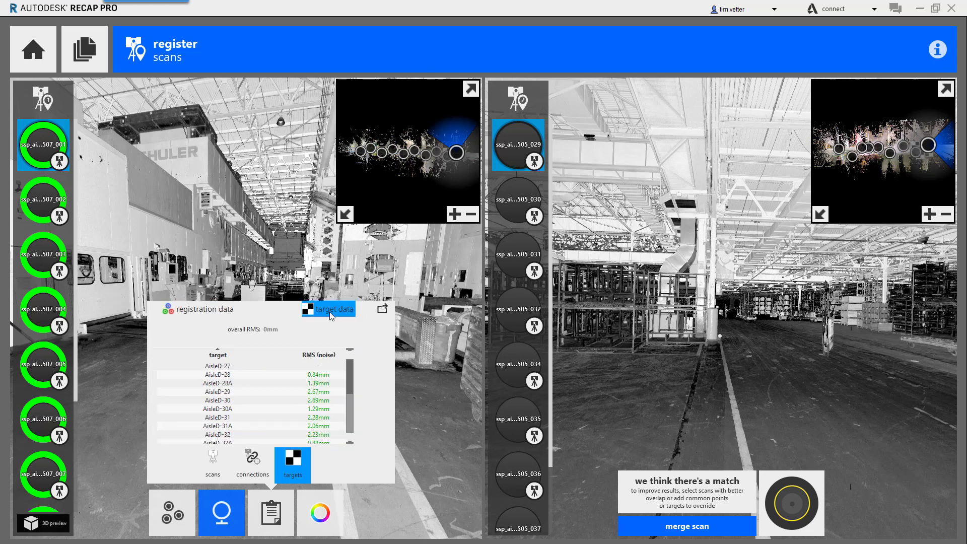
left_click(212, 464)
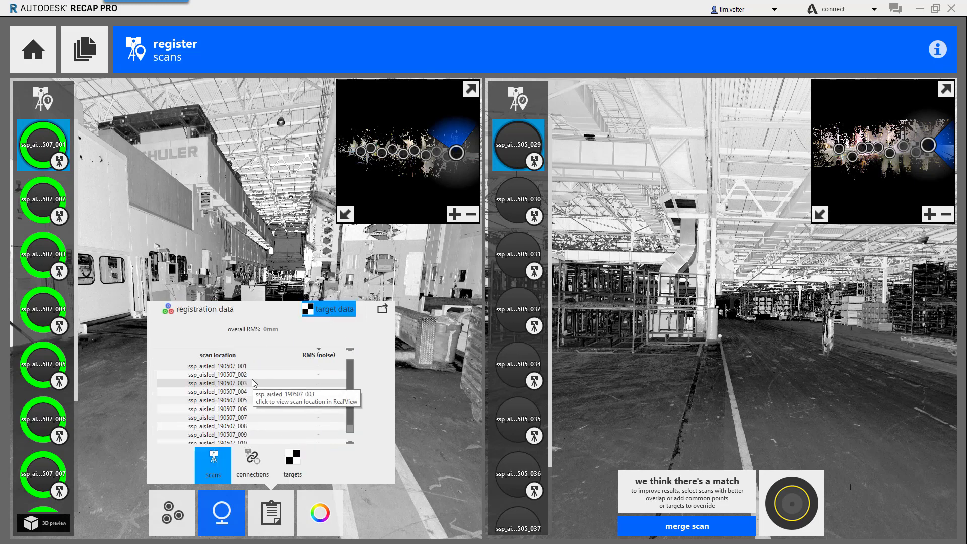
mouse_move(325, 420)
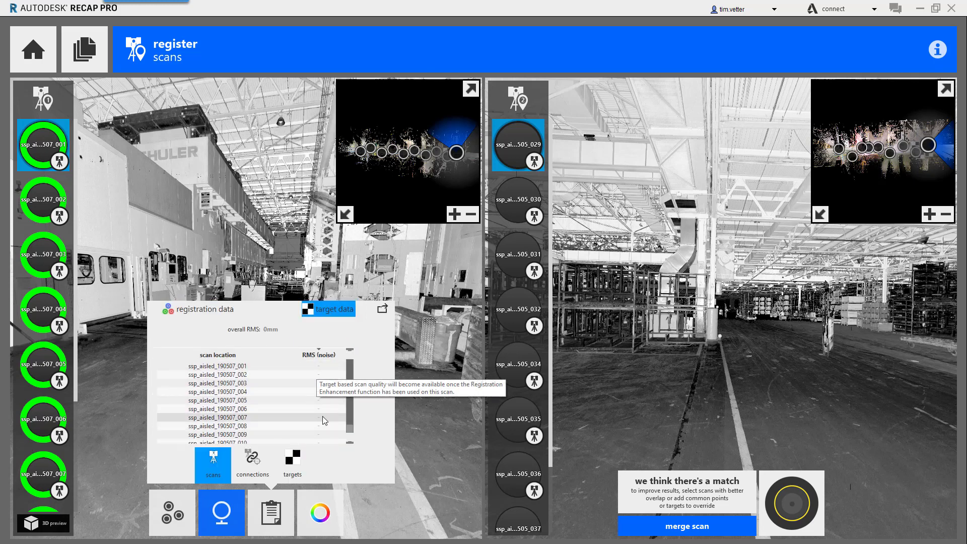
mouse_move(330, 387)
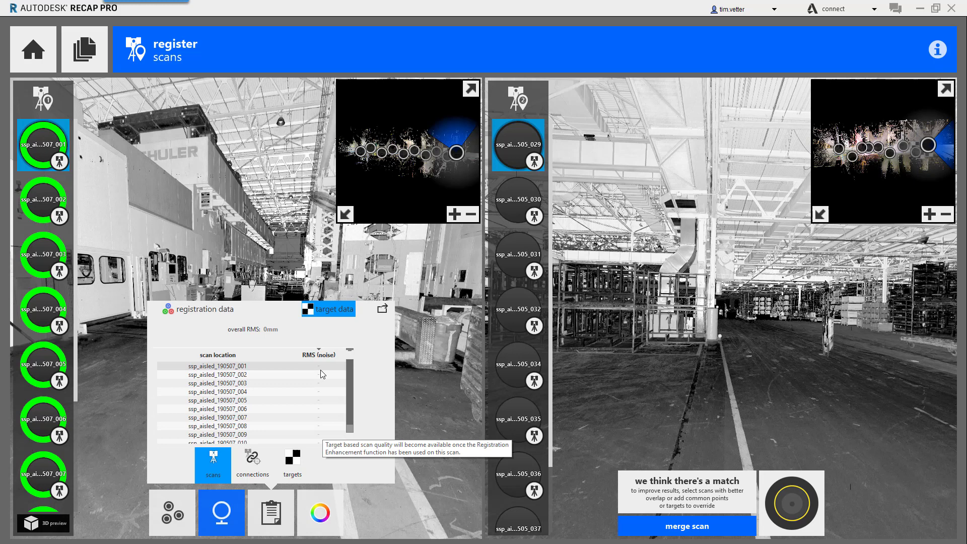
mouse_move(310, 402)
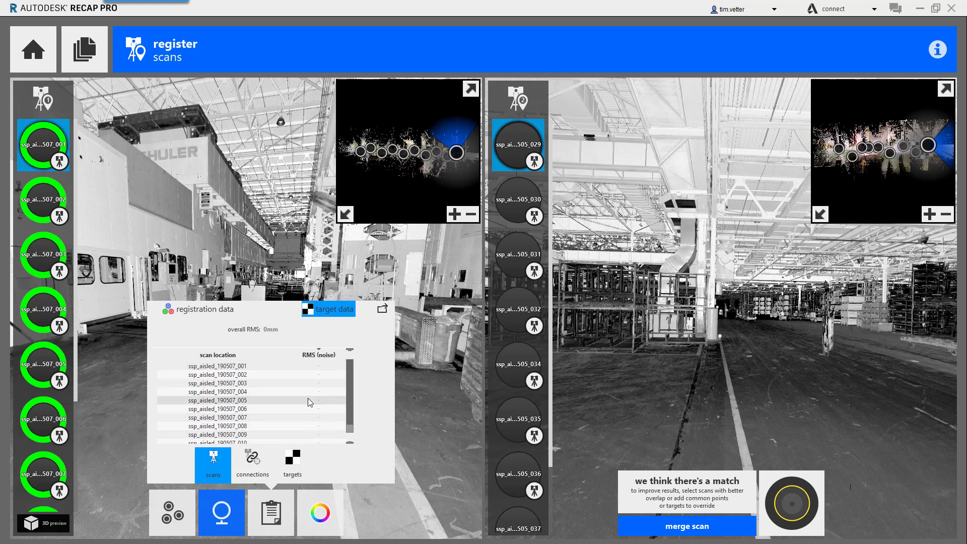
mouse_move(311, 402)
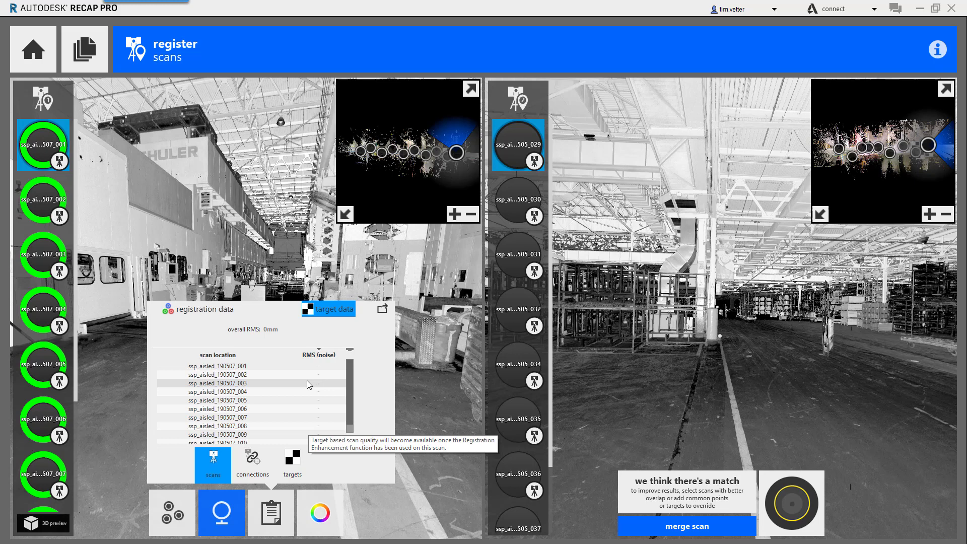
left_click(292, 464)
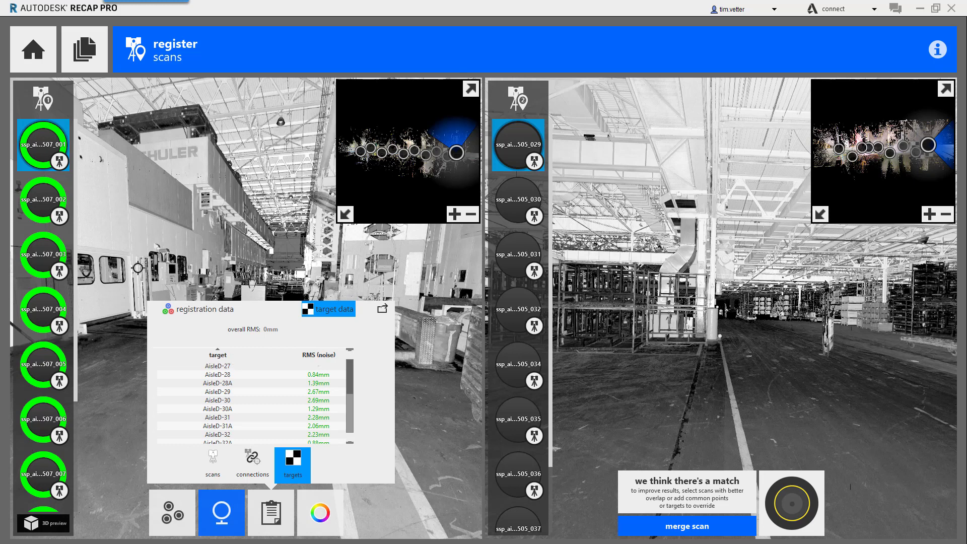
scroll("down", 3)
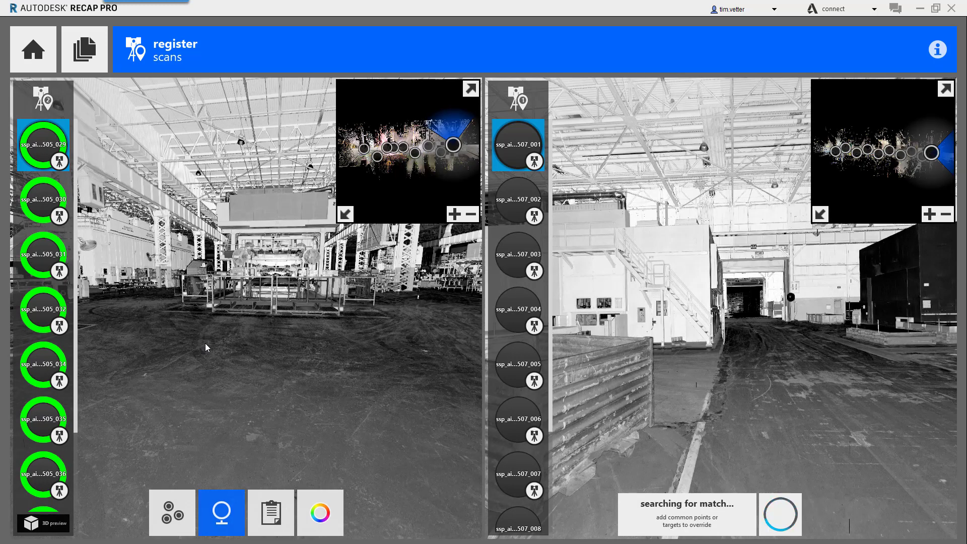
Review the 505 group's overlap and balance per scan and its target RMS noise by target and scan location
left_click(270, 512)
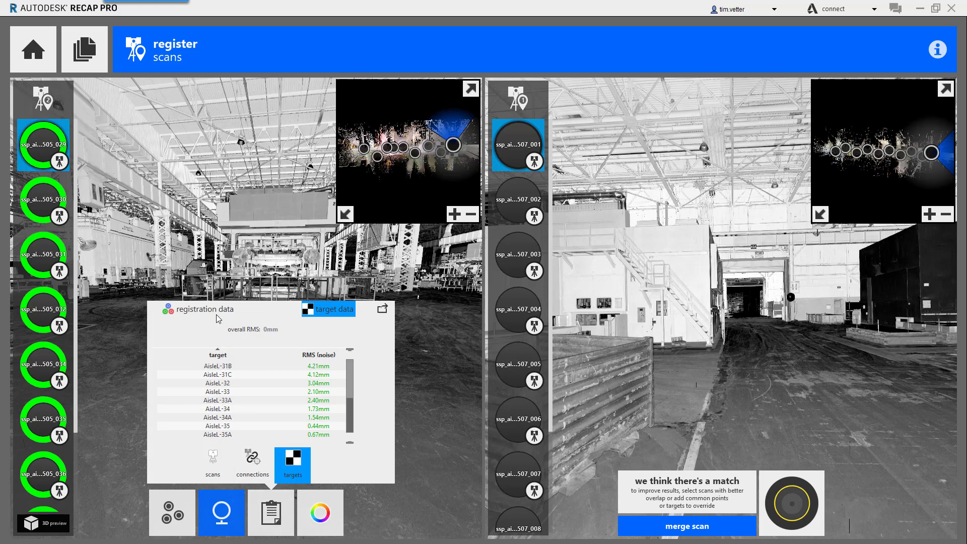
left_click(204, 310)
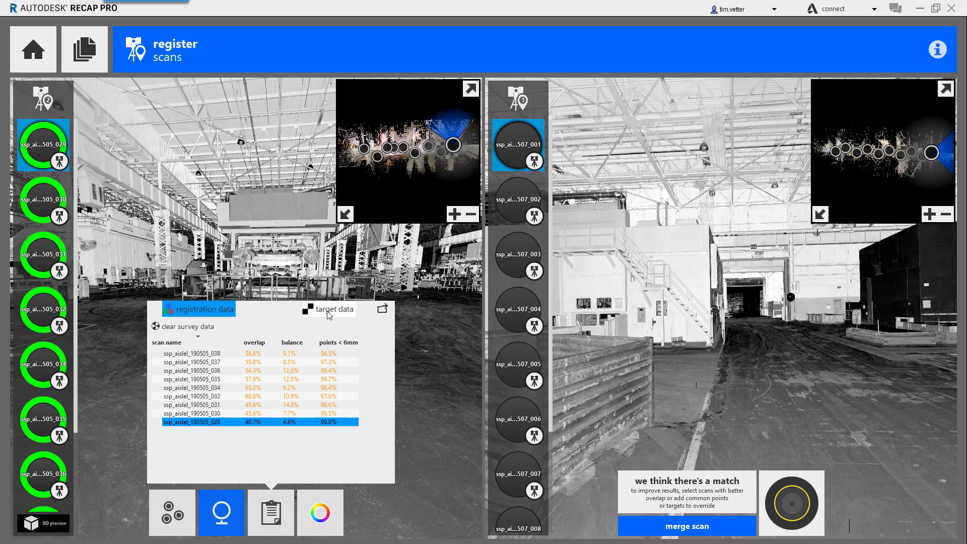
left_click(333, 308)
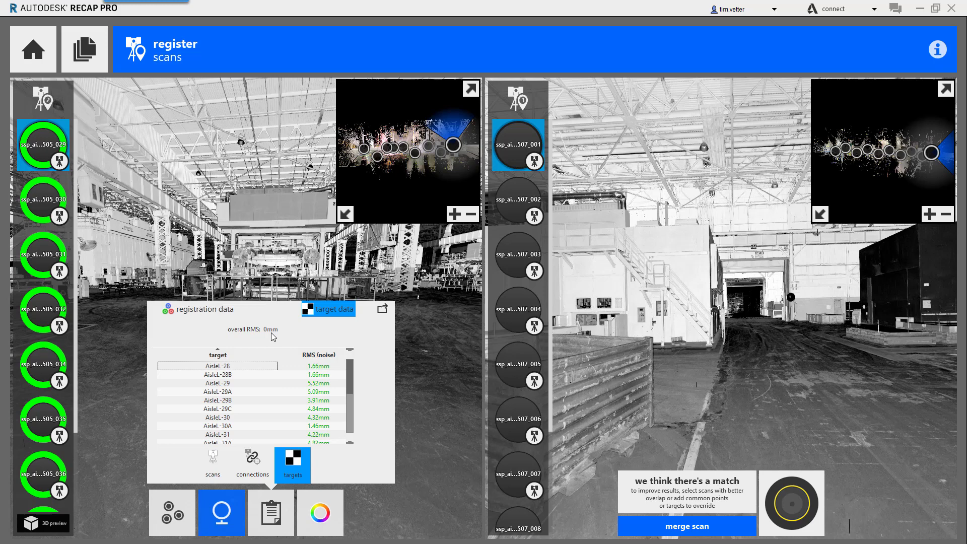
mouse_move(222, 324)
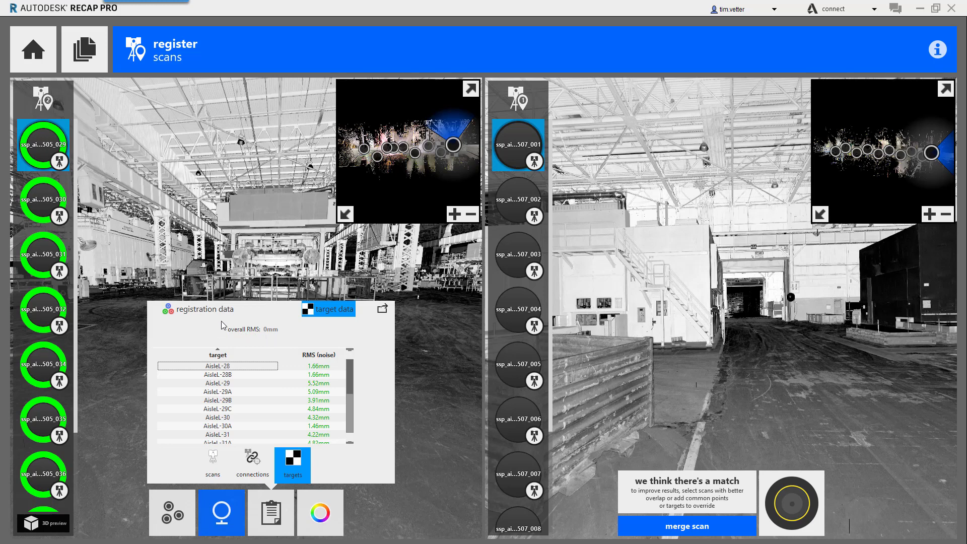
left_click(204, 309)
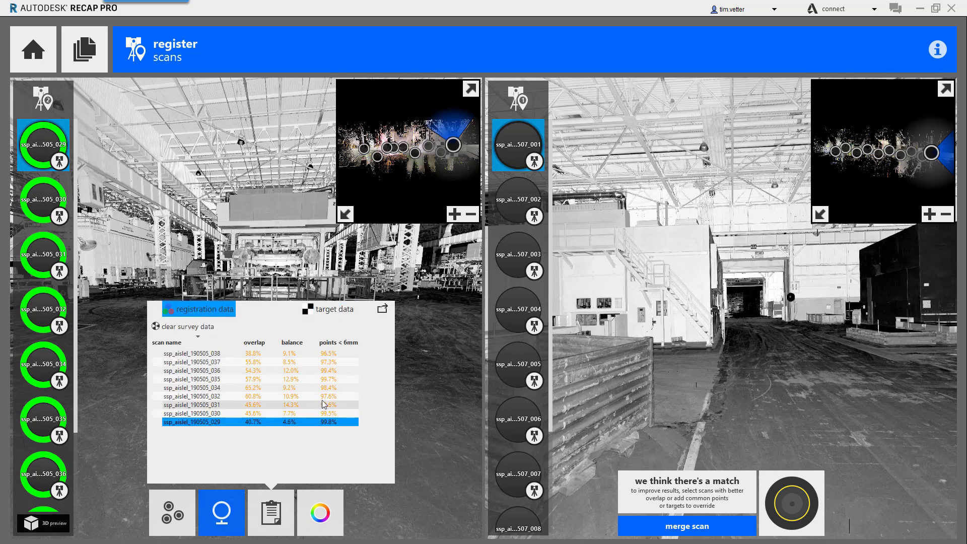
mouse_move(305, 361)
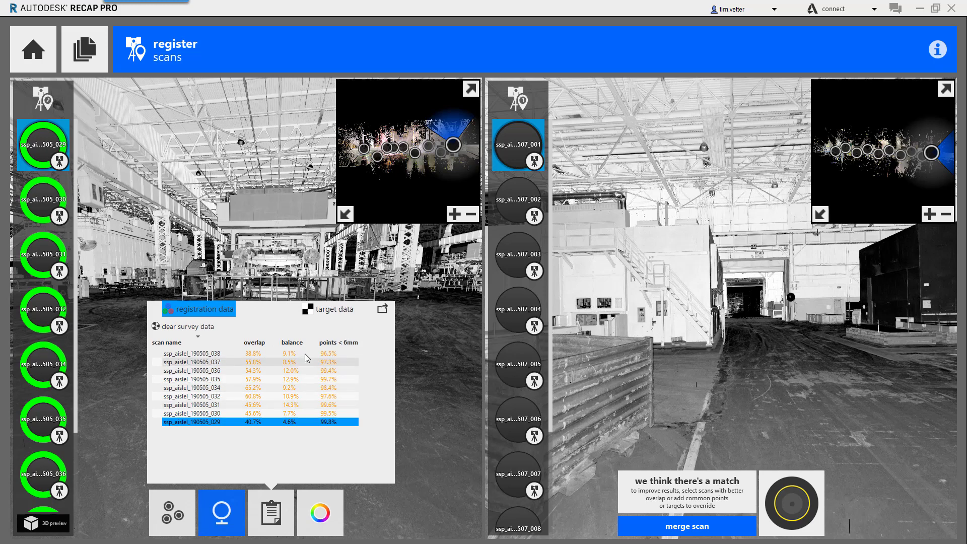
left_click(333, 310)
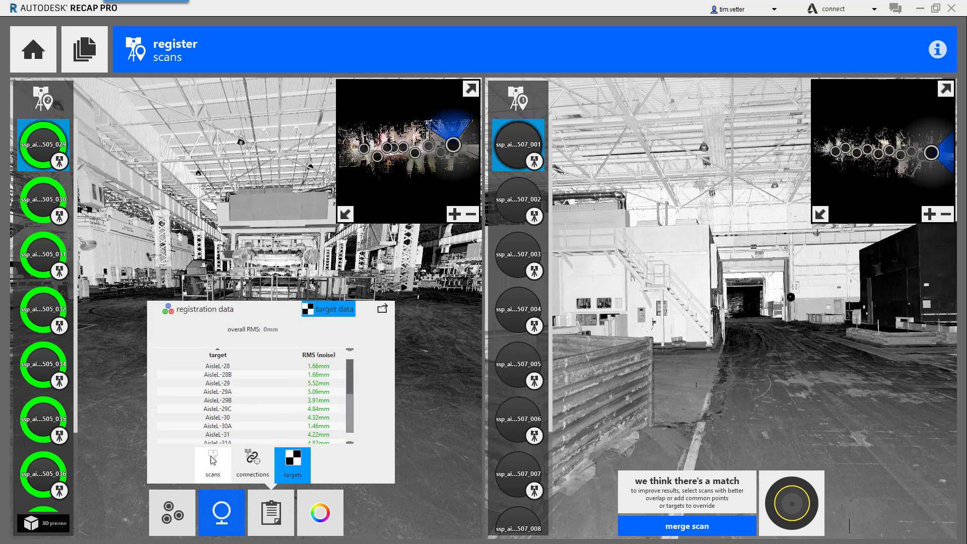
left_click(212, 464)
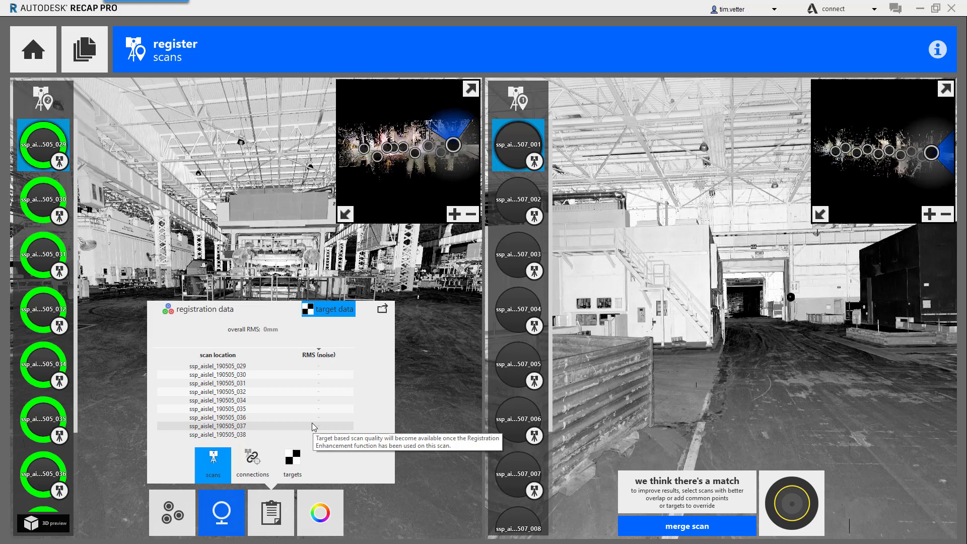
mouse_move(219, 319)
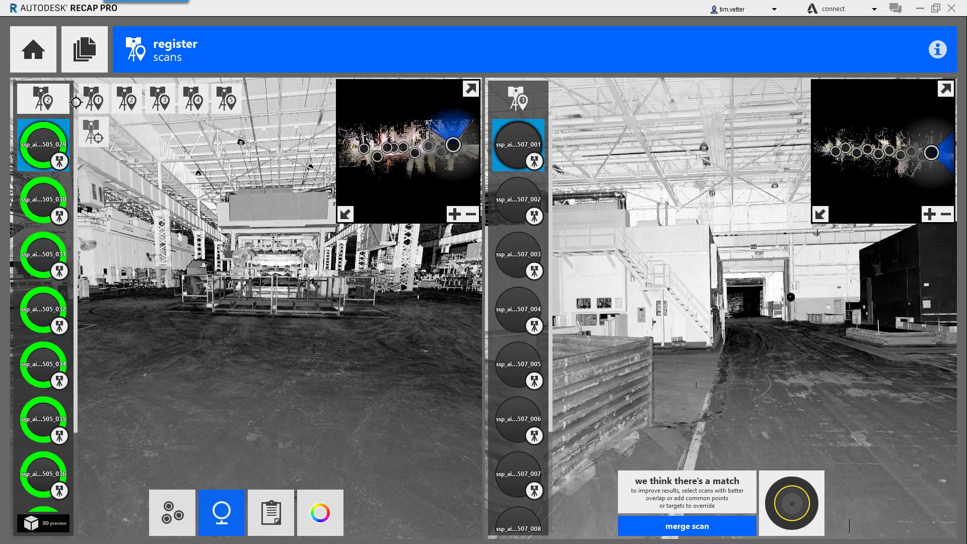
In the other group's scan 510_037, name the picked sphere target BAY29-06, accept it and pick another sphere
left_click(686, 526)
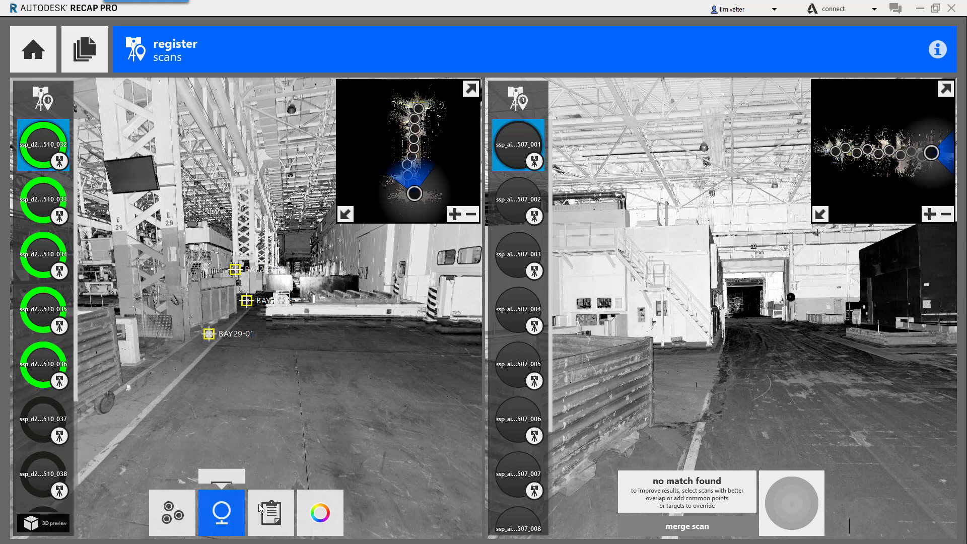
left_click(43, 419)
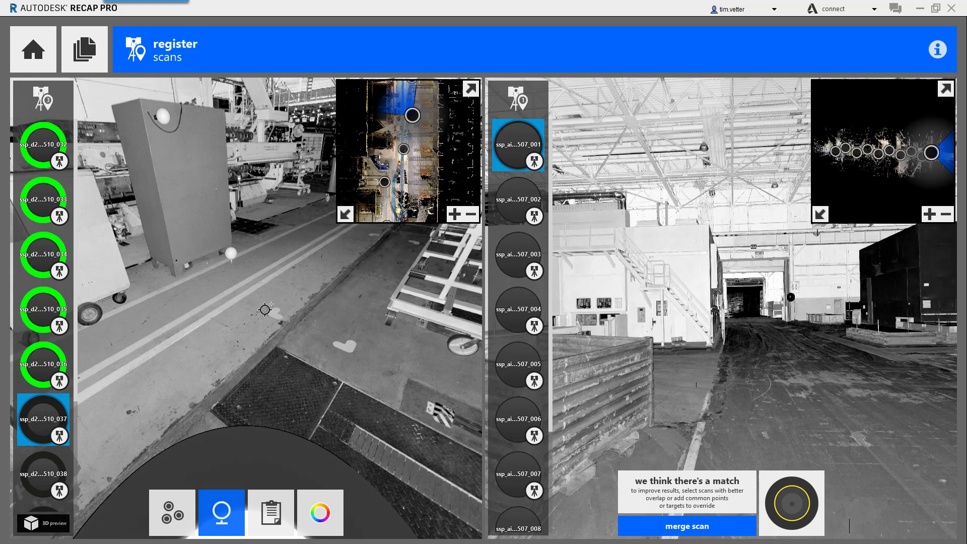
mouse_move(258, 285)
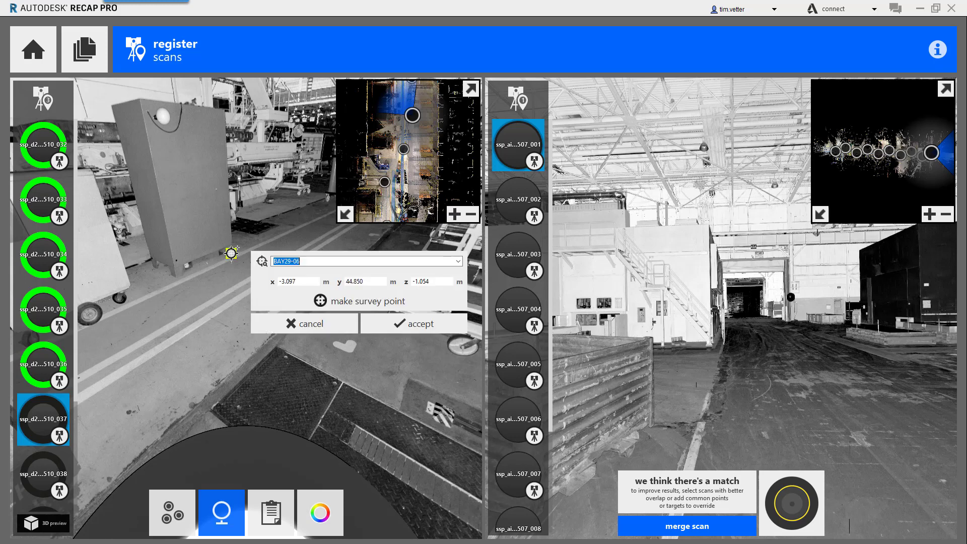
left_click(364, 261)
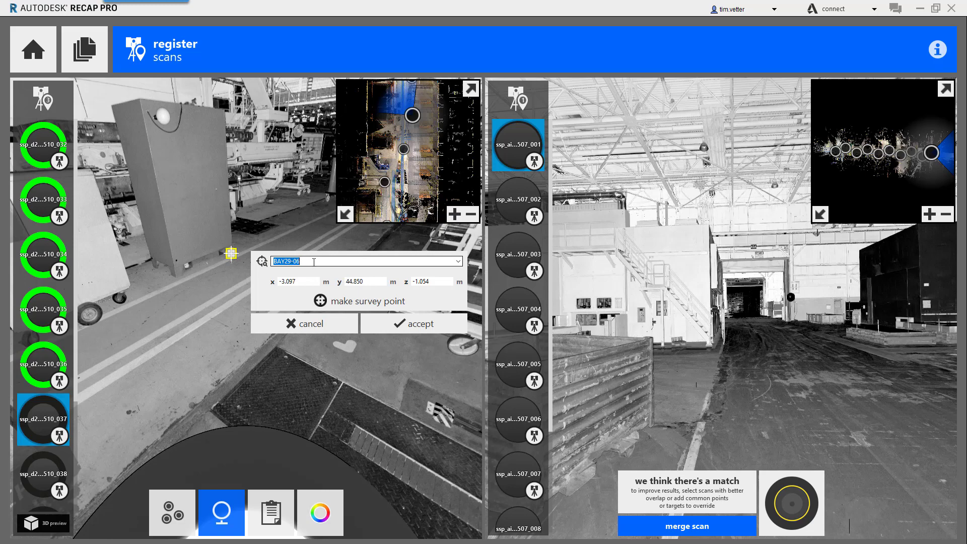
left_click(414, 323)
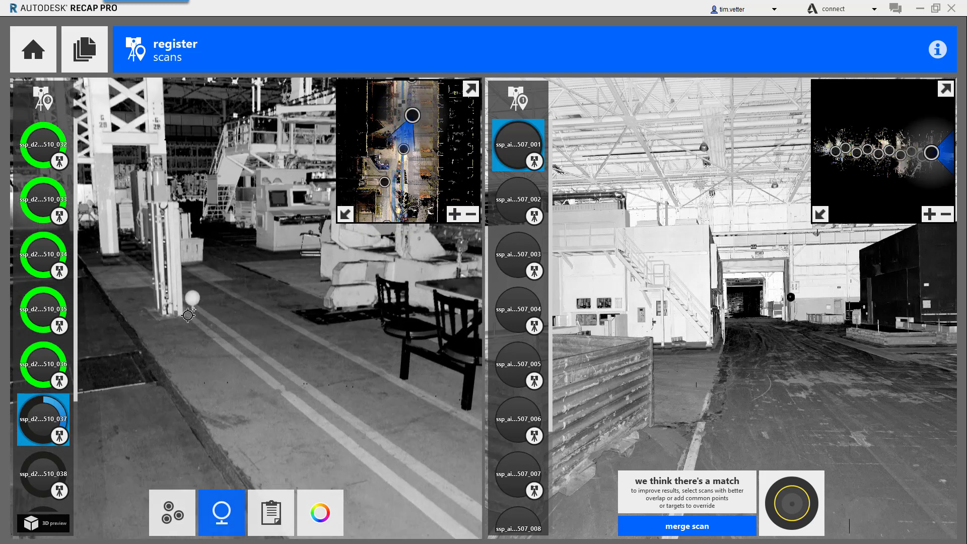
left_click(191, 314)
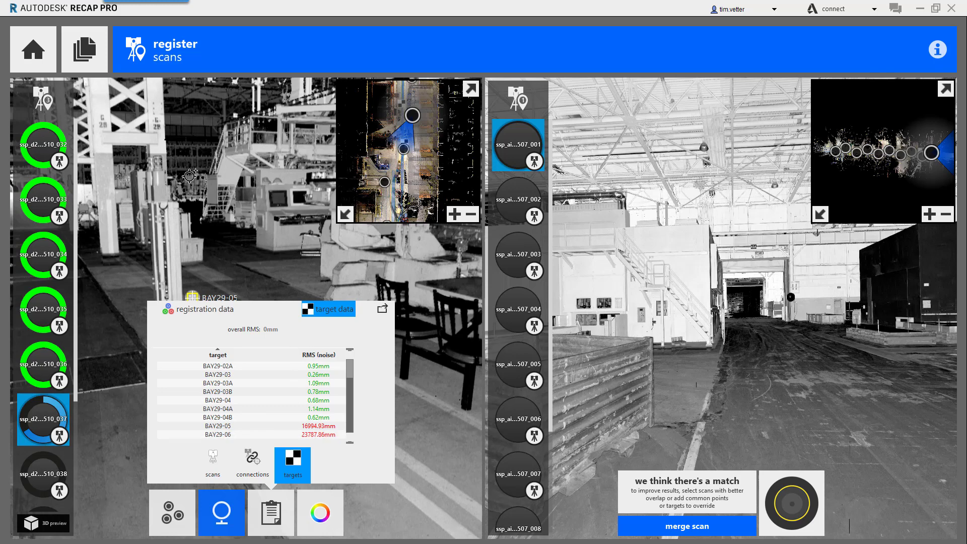
Return home and suspend the factory project so it lists as last project SSP_D29L40_C2C
left_click(32, 48)
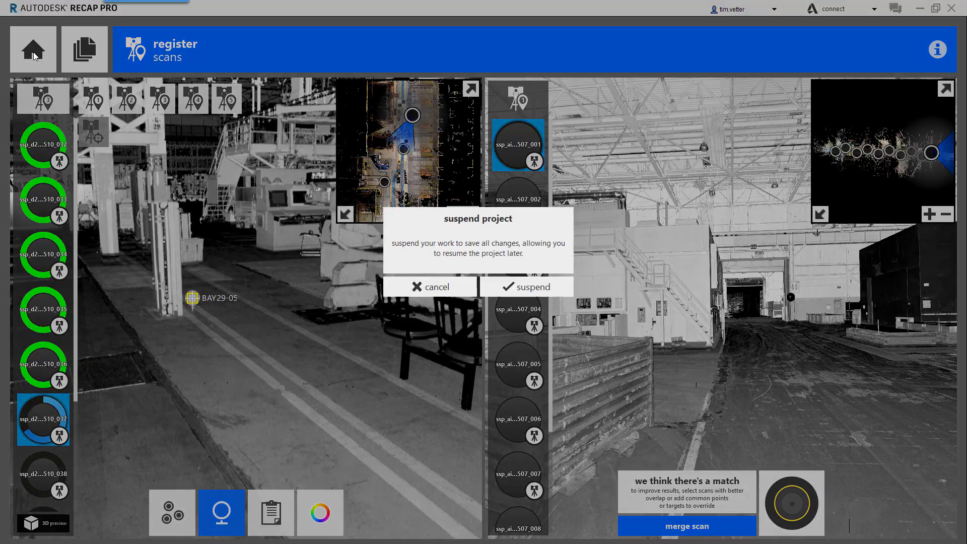
left_click(527, 286)
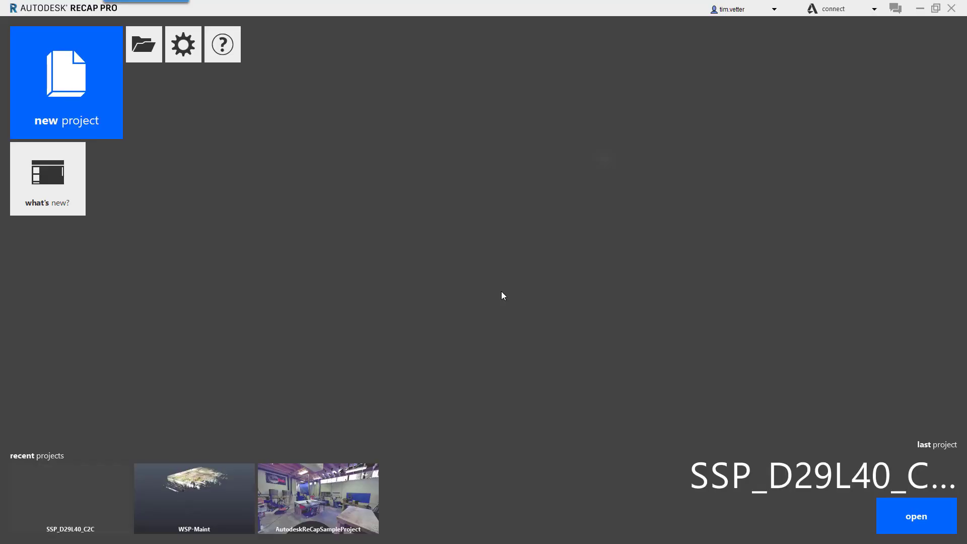
mouse_move(89, 490)
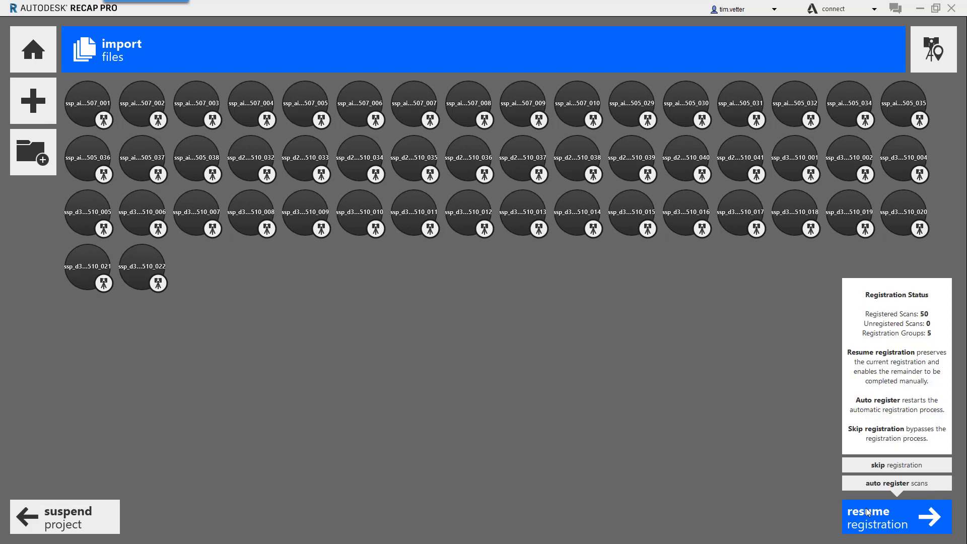
Resume the registration and review its data, target connections and per-target RMS noise
left_click(889, 517)
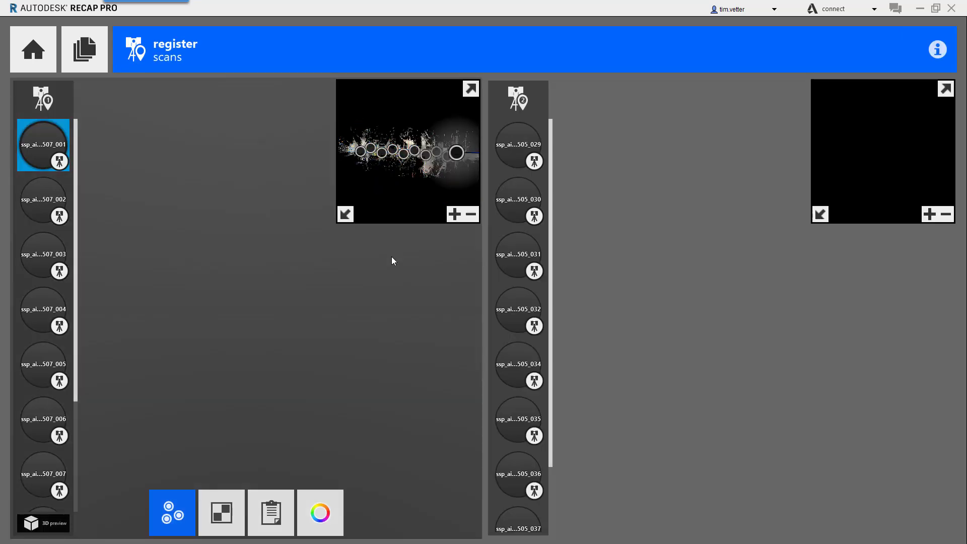
left_click(518, 145)
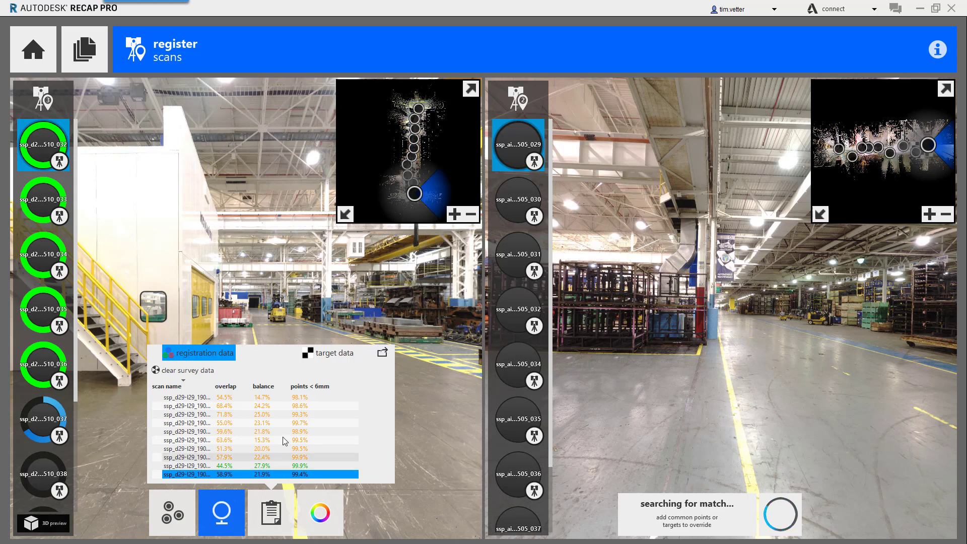
left_click(328, 352)
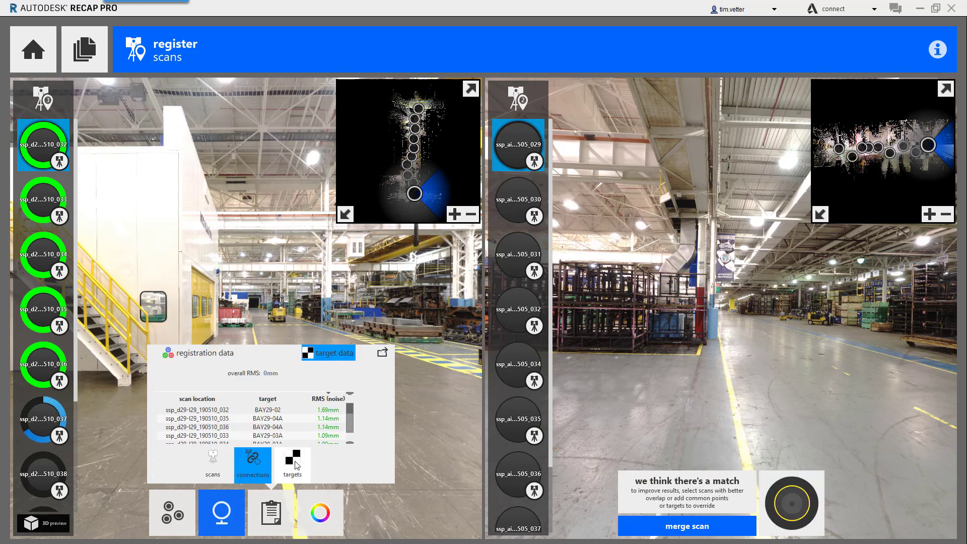
left_click(292, 464)
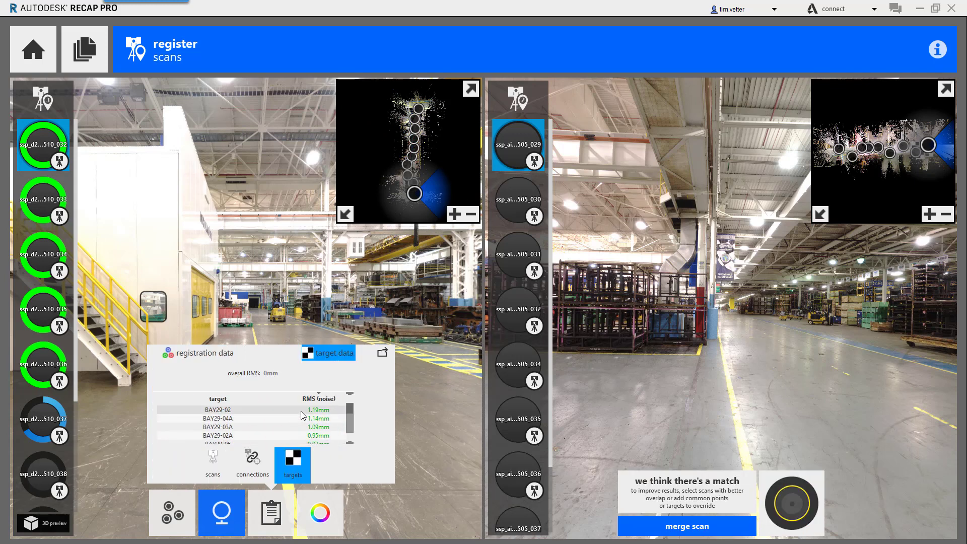
scroll("down", 3)
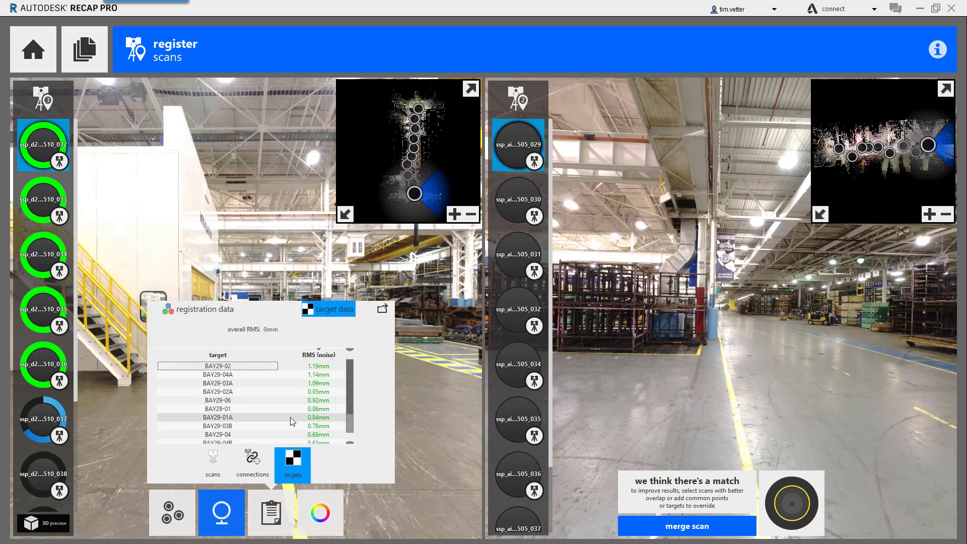
scroll("down", 3)
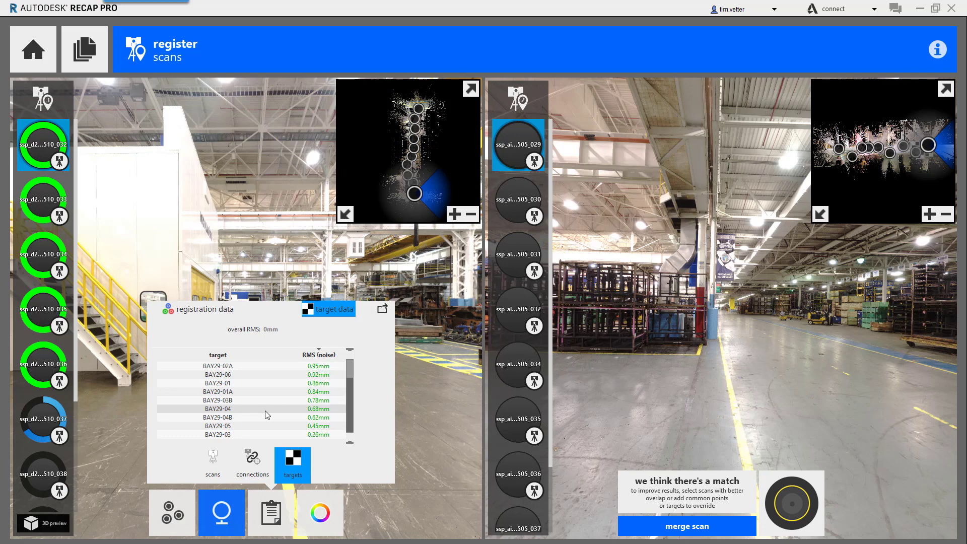
Merge the scans to complete registration and add the registration quality report
left_click(685, 526)
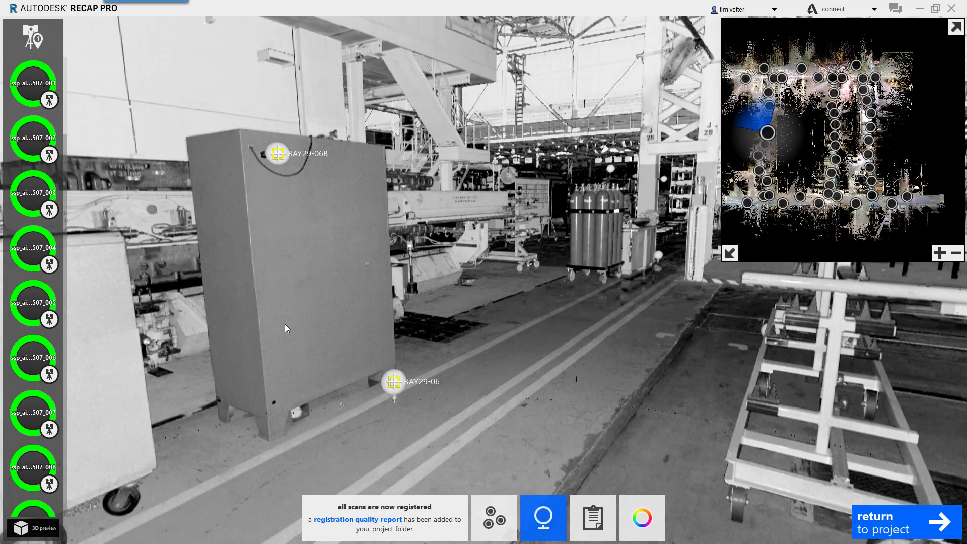
mouse_move(615, 265)
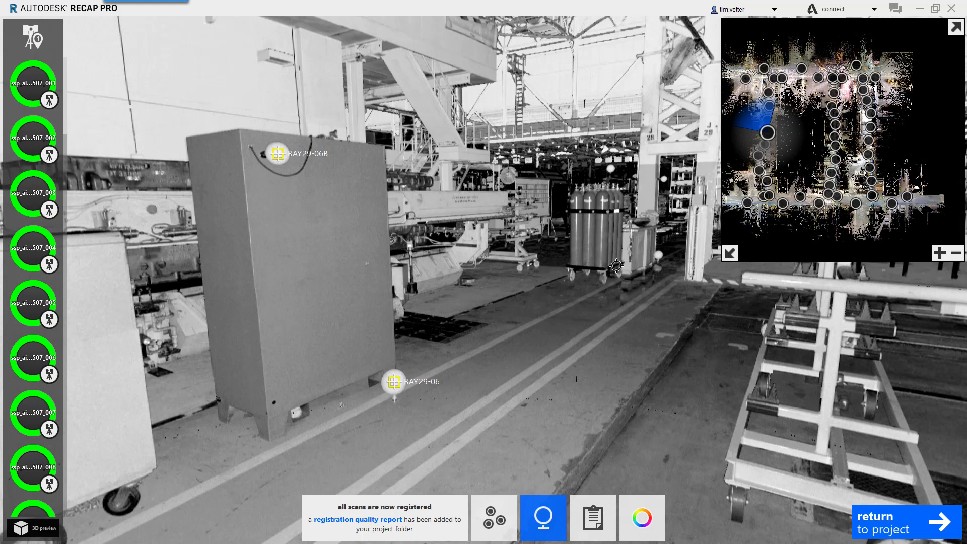
mouse_move(869, 194)
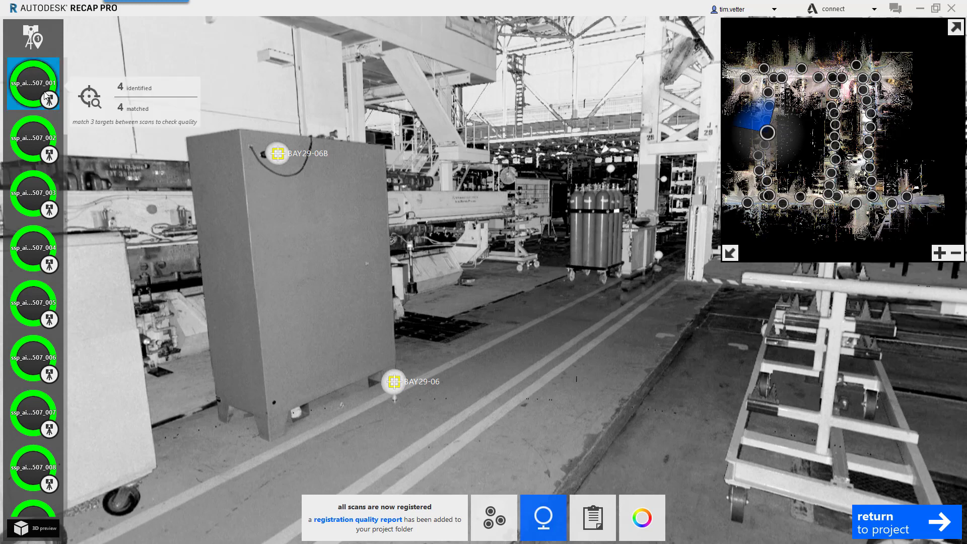
Check target matches for the first scan and scan 510_013, then view the aisle L per-target RMS noise report
left_click(34, 137)
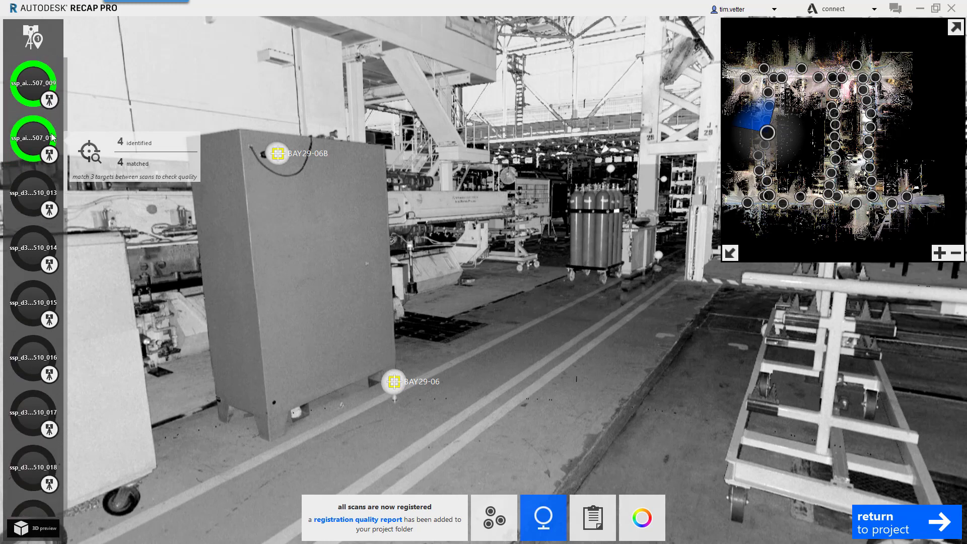
left_click(33, 137)
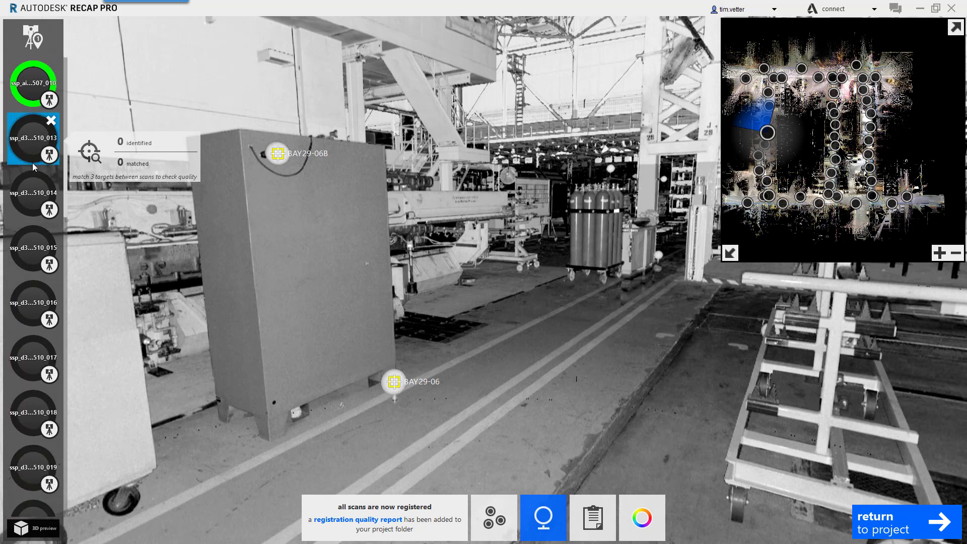
scroll("down", 3)
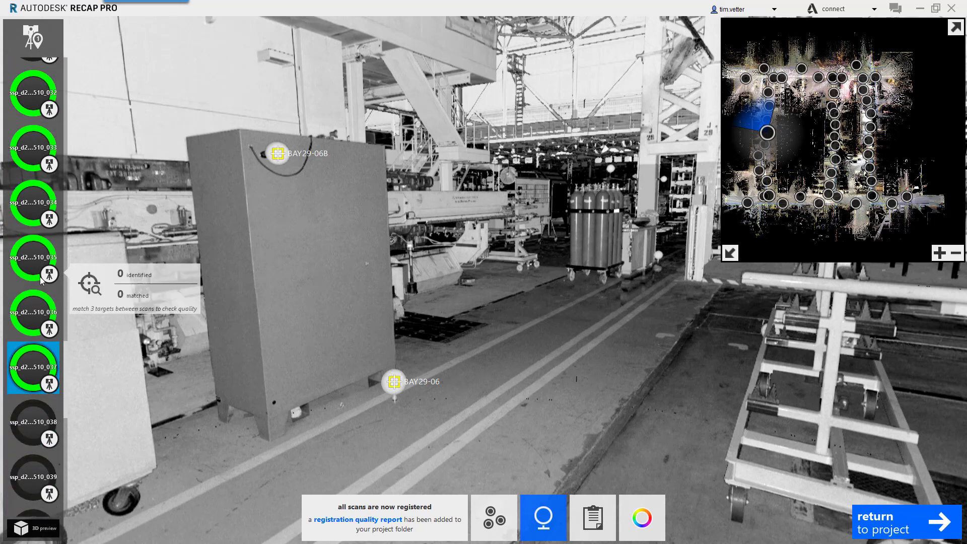
scroll("down", 3)
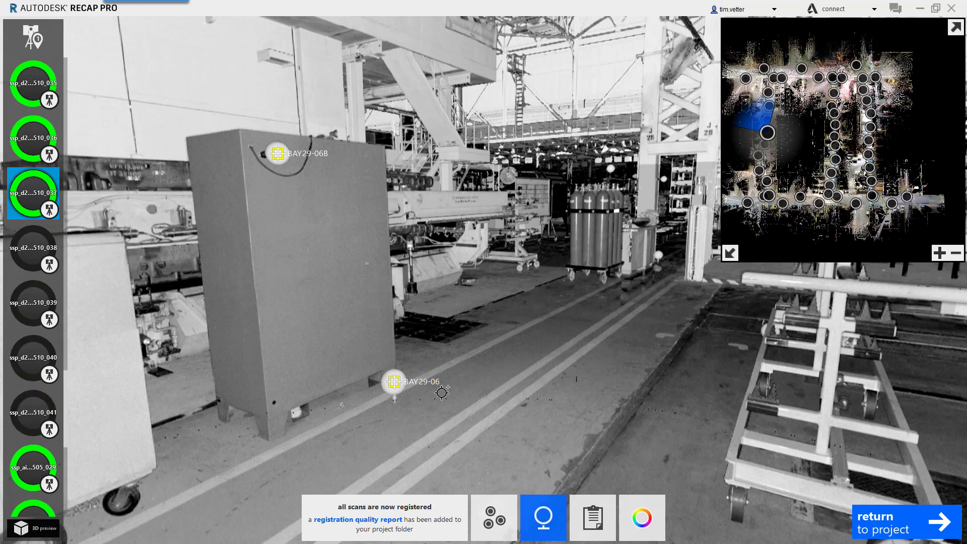
mouse_move(422, 393)
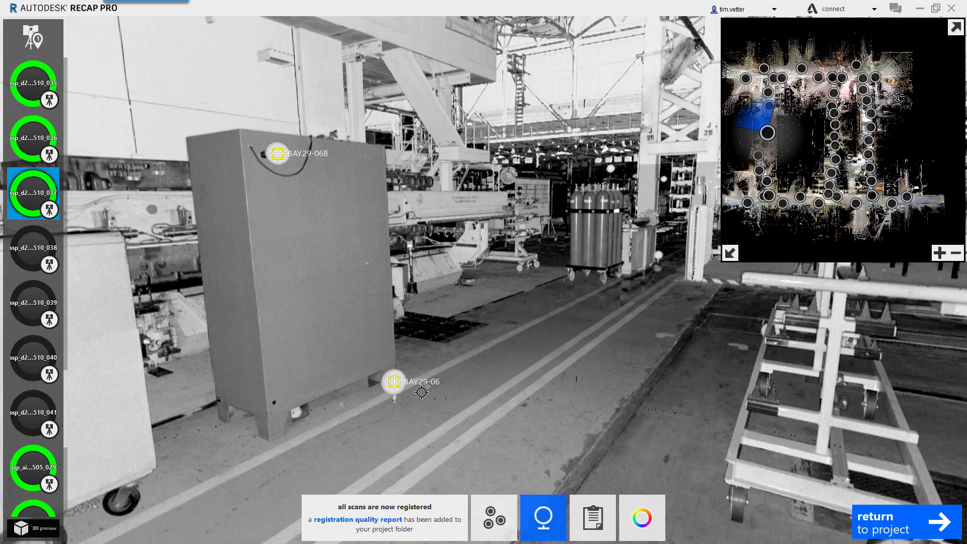
mouse_move(442, 417)
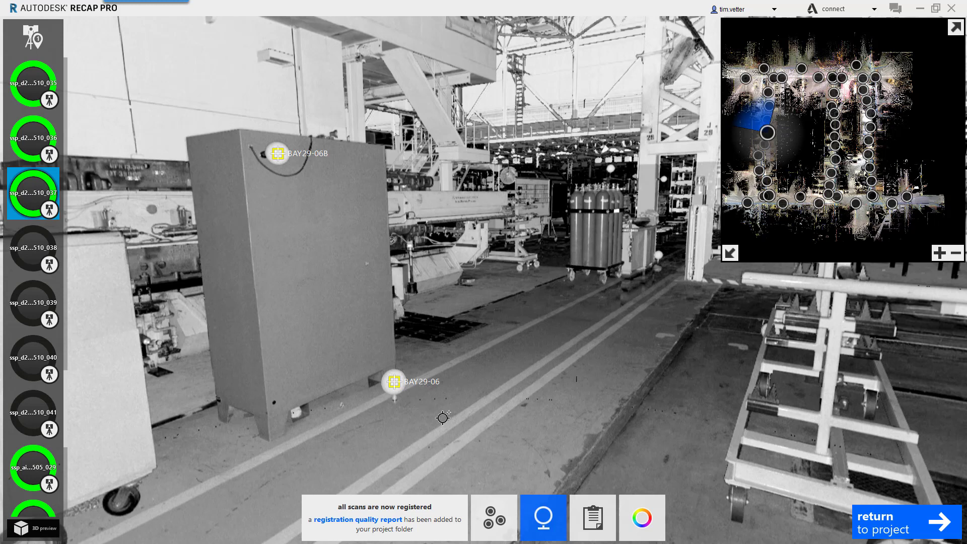
left_click(591, 517)
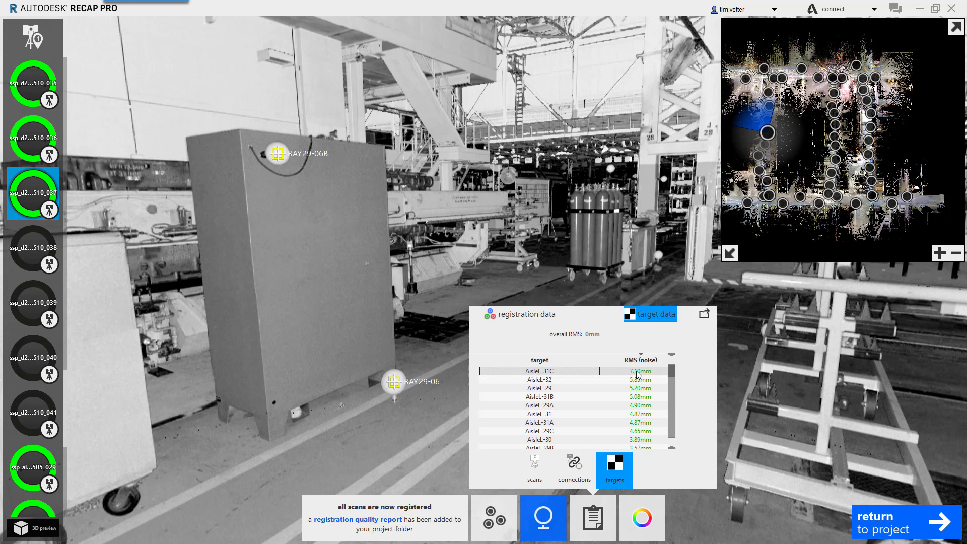
mouse_move(635, 430)
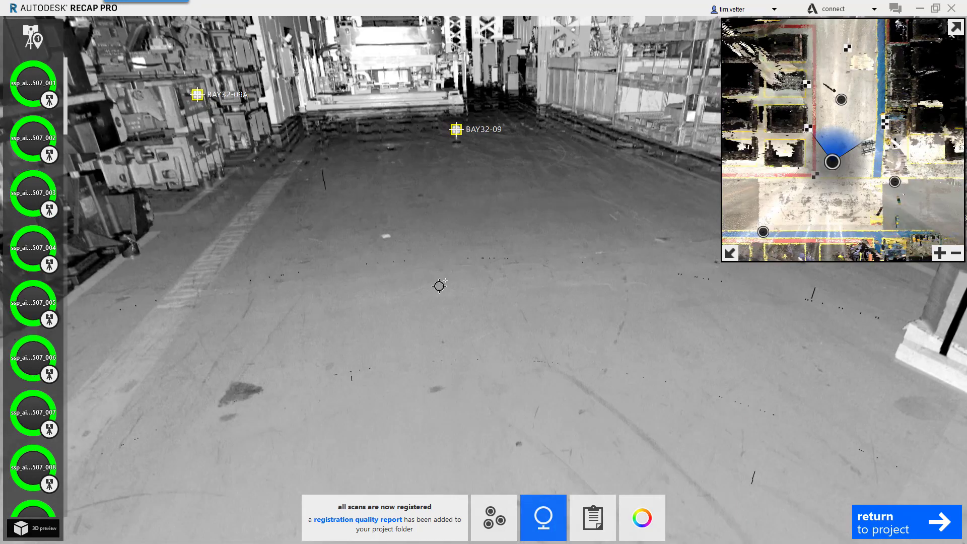
mouse_move(123, 153)
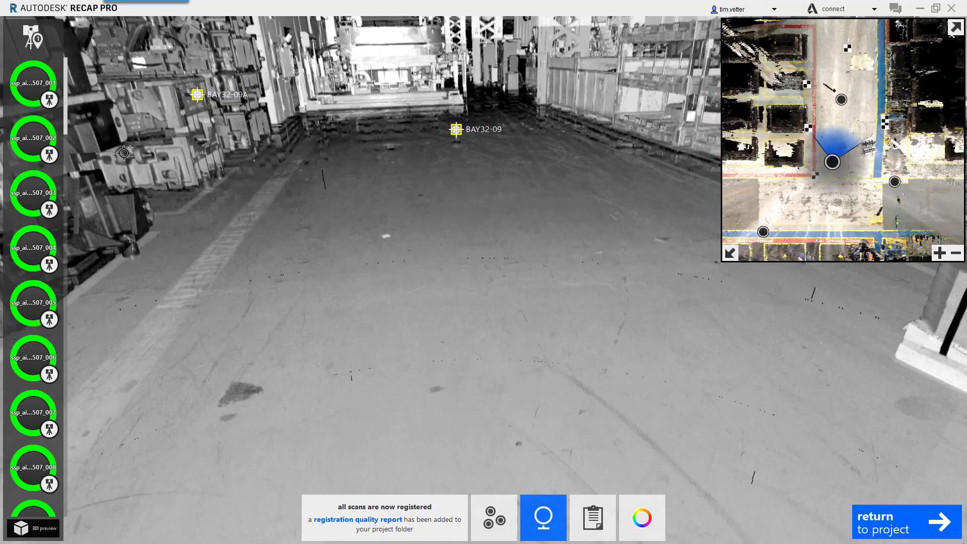
Scroll to the first aisle scan and show its target results with 4 targets matched
scroll("down", 3)
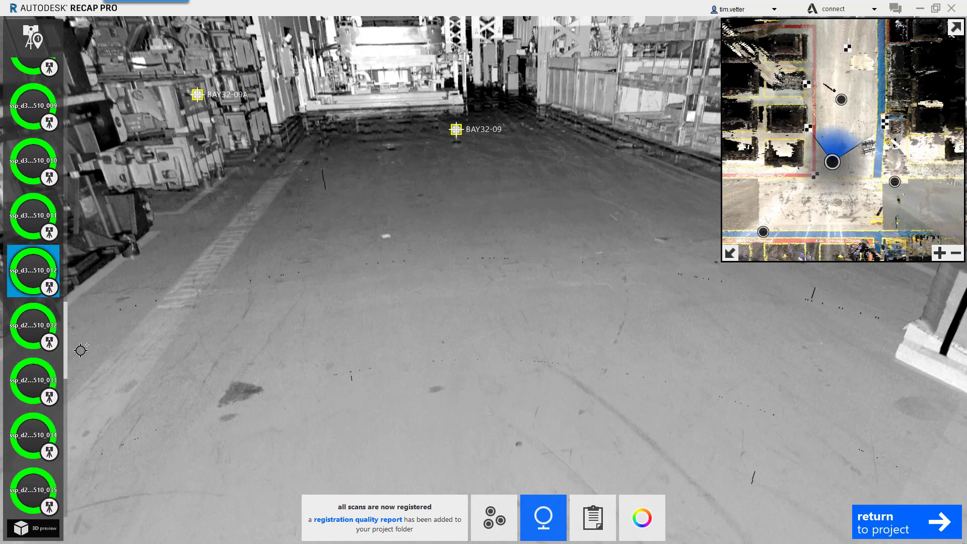
scroll("down", 3)
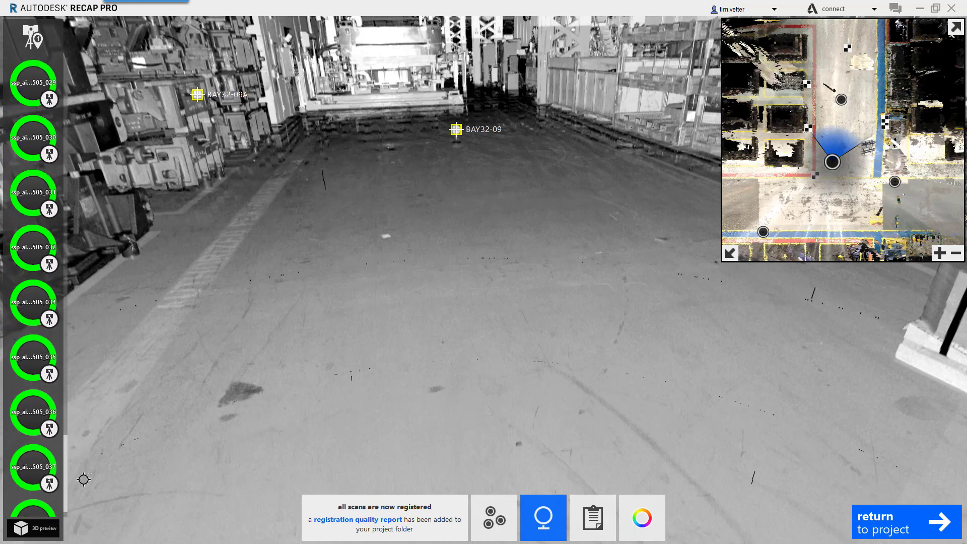
scroll("down", 3)
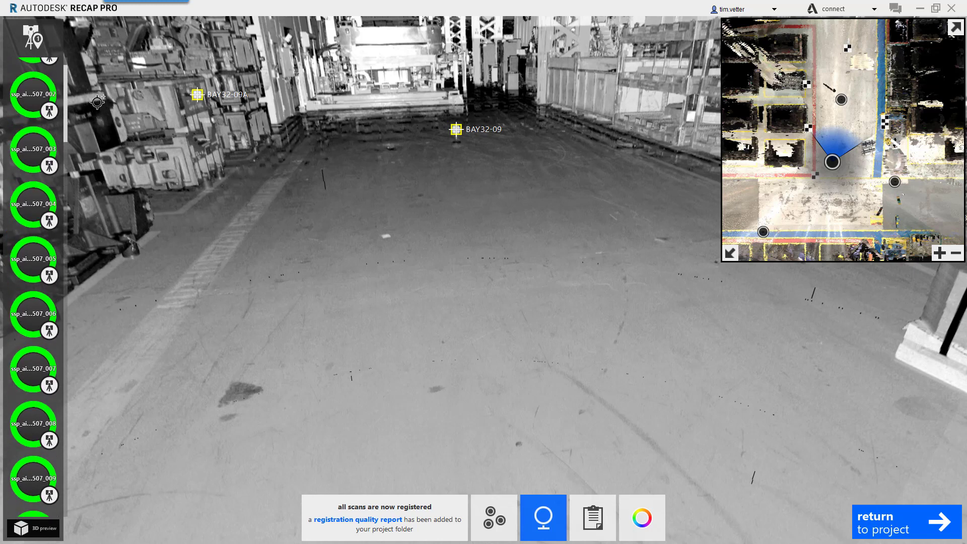
left_click(542, 517)
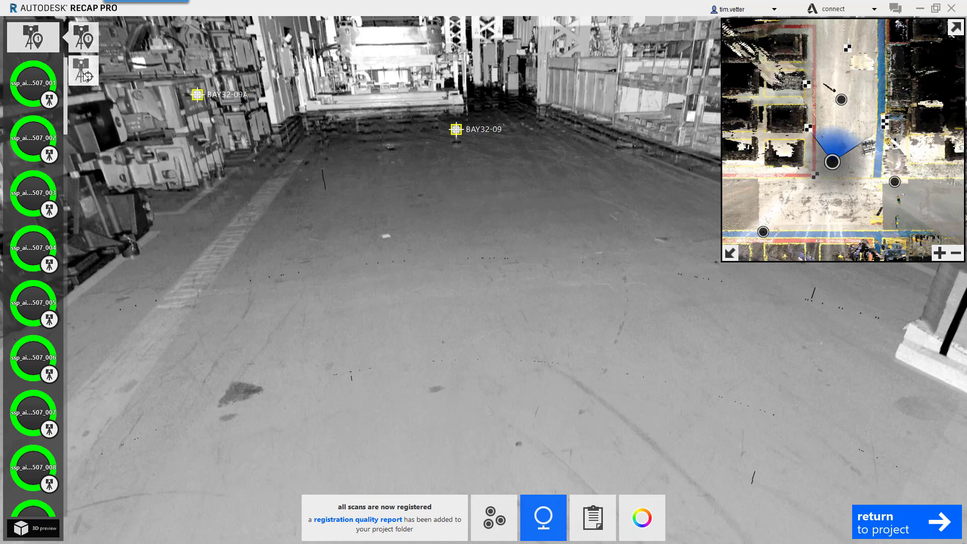
mouse_move(82, 69)
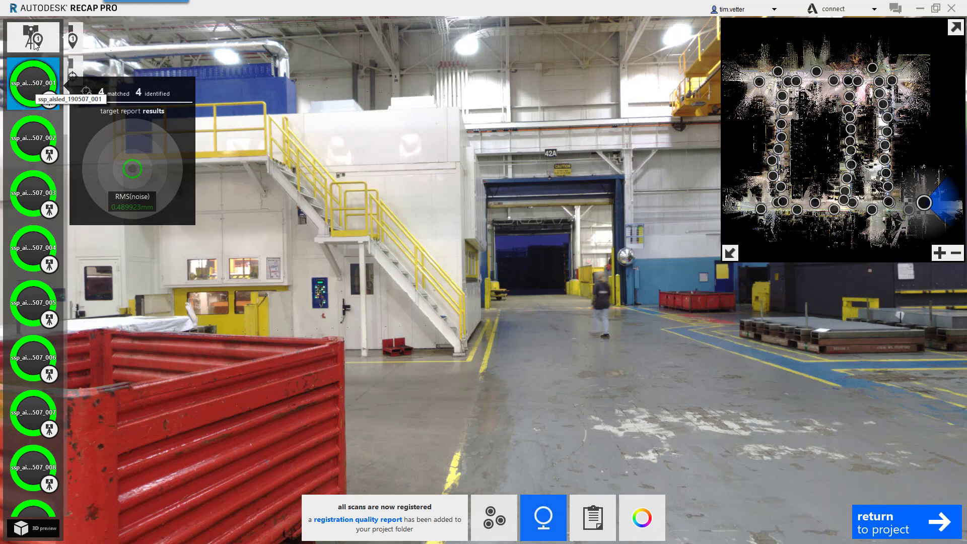
Apply the matched targets to enhance the 507 registration group and return to the project report
left_click(82, 36)
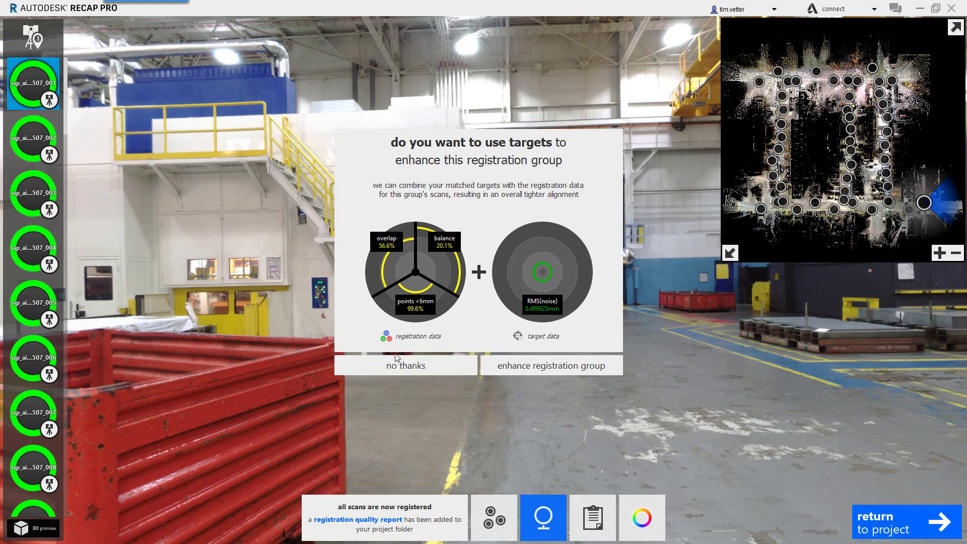
mouse_move(549, 346)
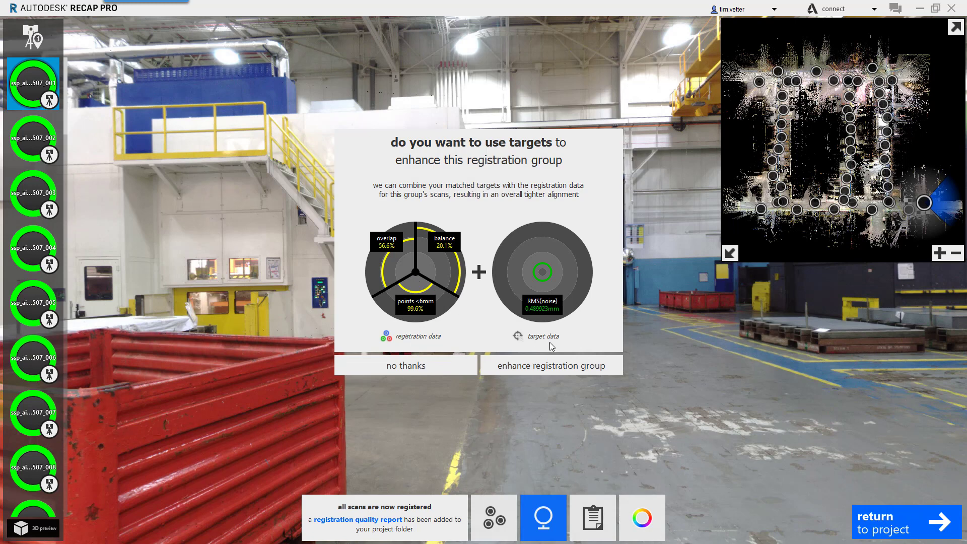
mouse_move(555, 311)
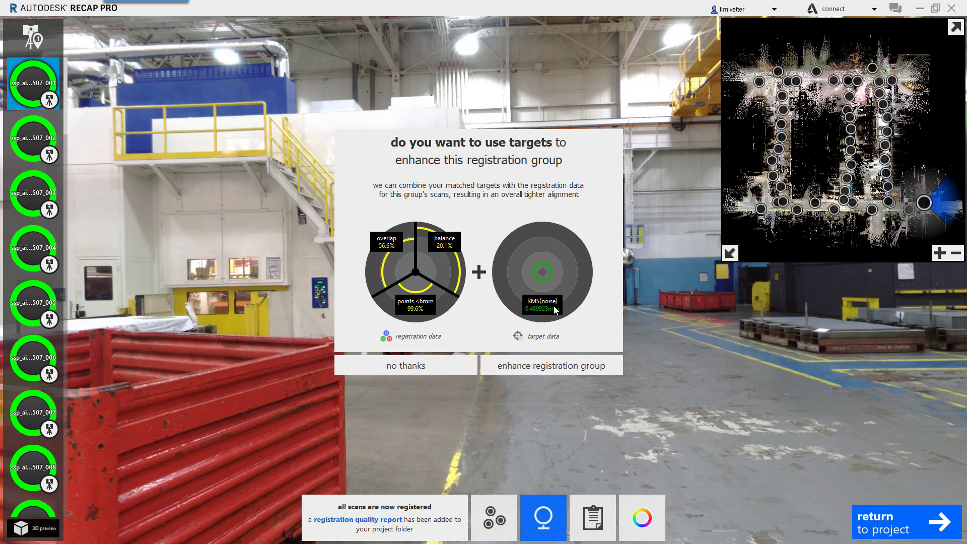
mouse_move(554, 326)
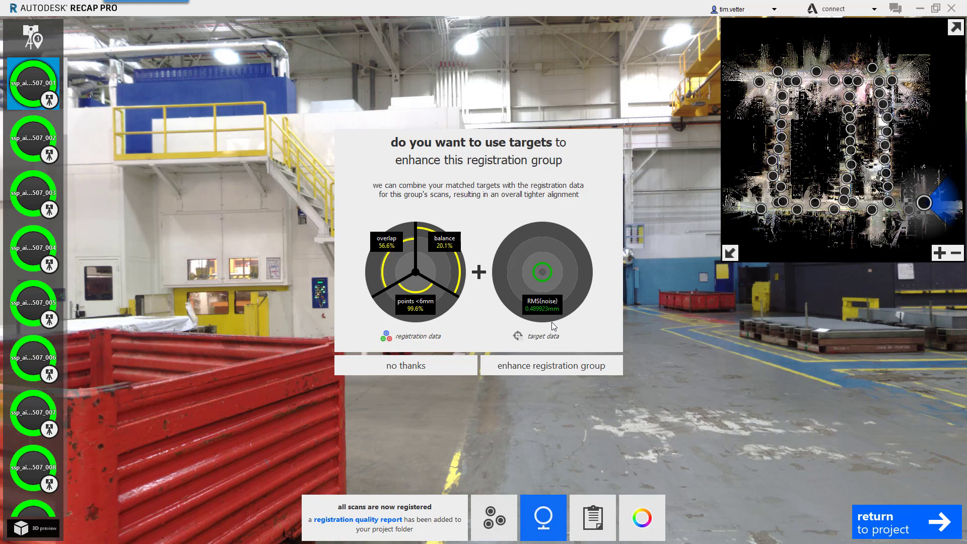
mouse_move(550, 365)
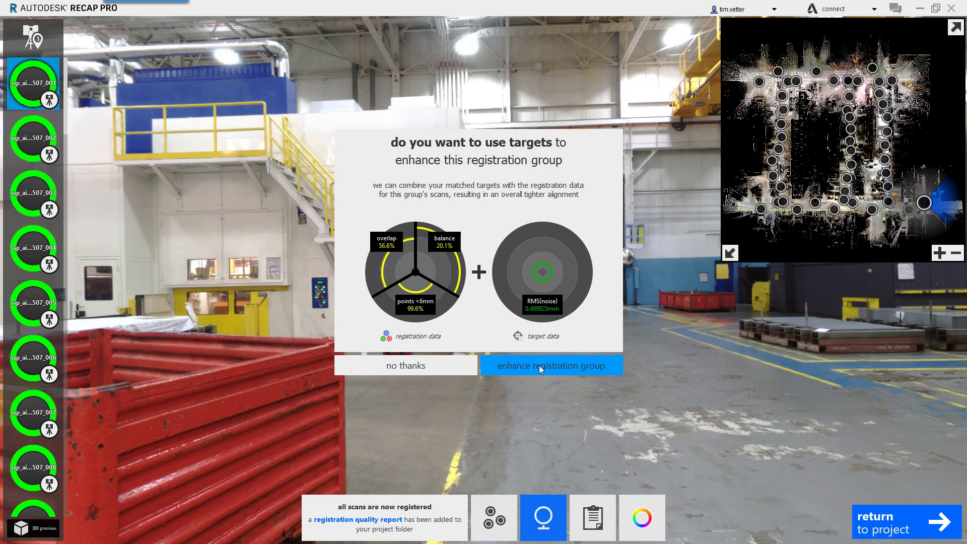
left_click(549, 365)
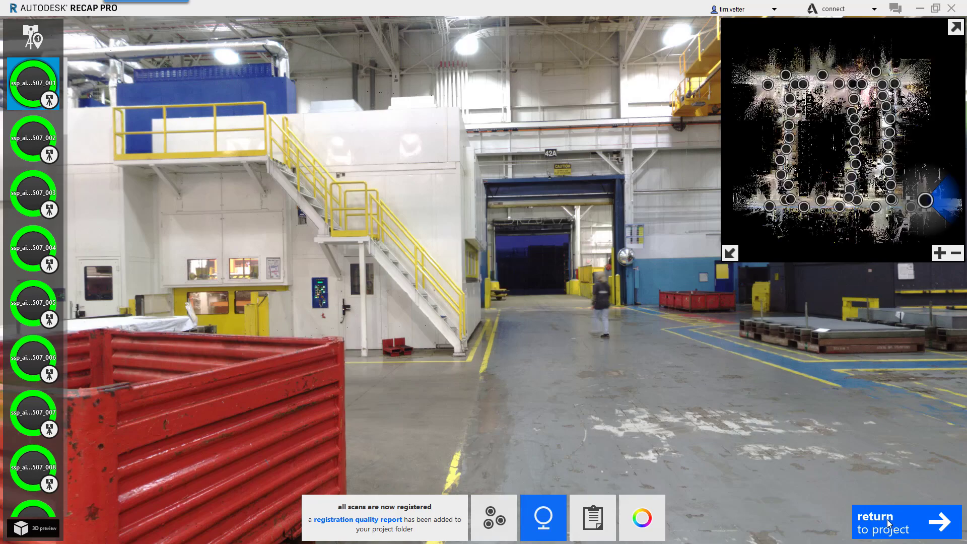
left_click(901, 521)
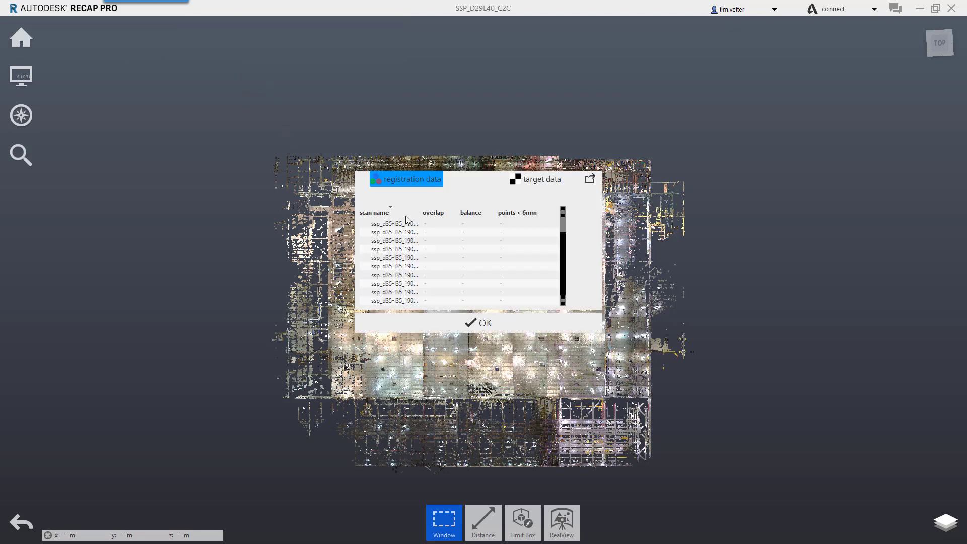
mouse_move(419, 221)
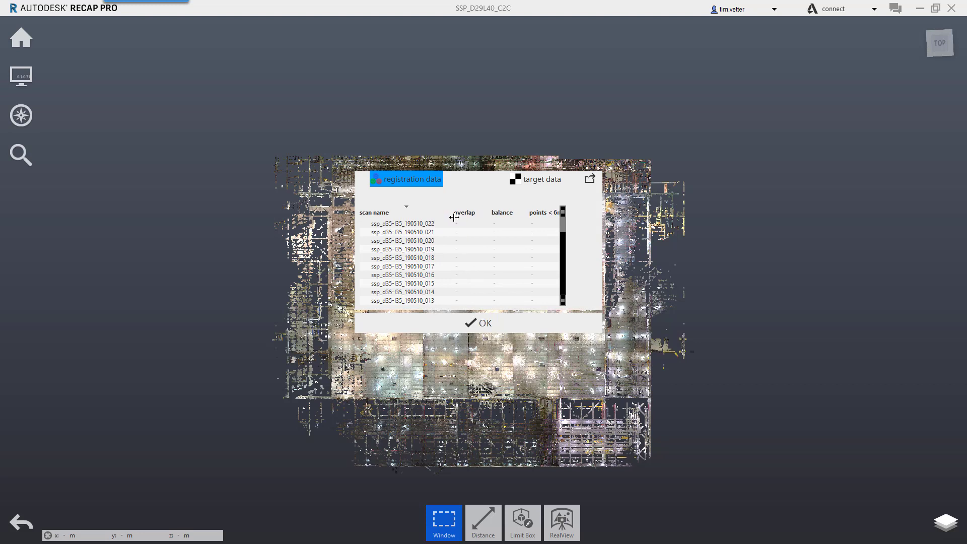
mouse_move(464, 262)
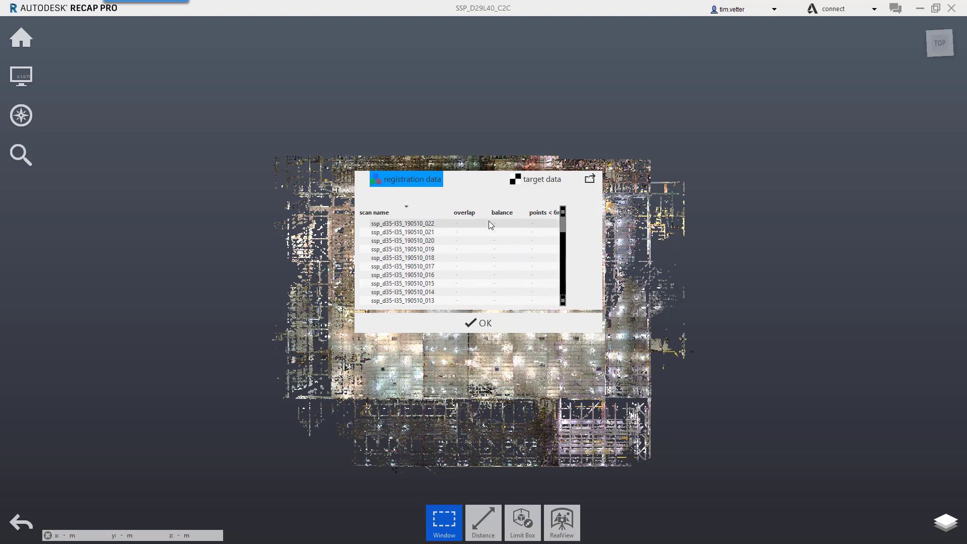
Show the target report (overall RMS 0.489923 mm) and review RMS noise per connection, target and scan
left_click(542, 180)
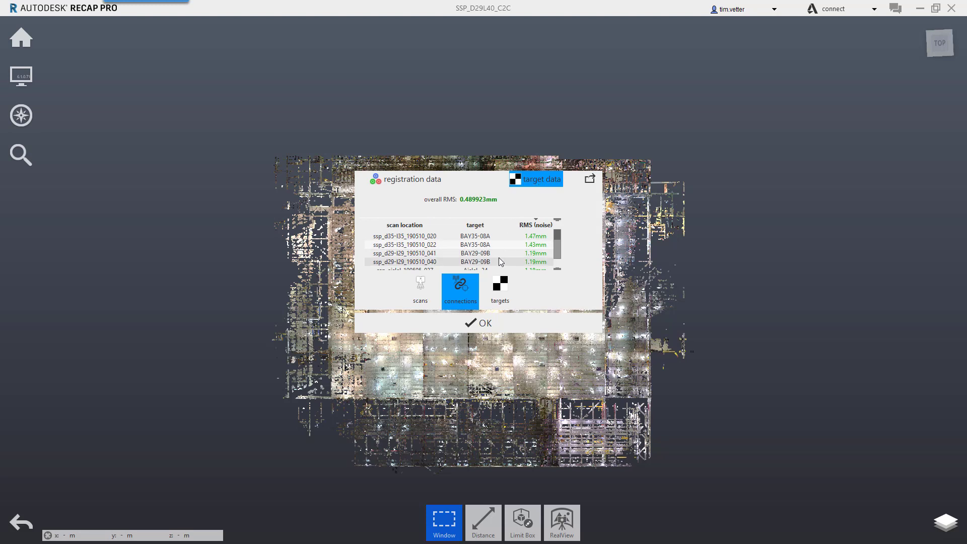
mouse_move(468, 211)
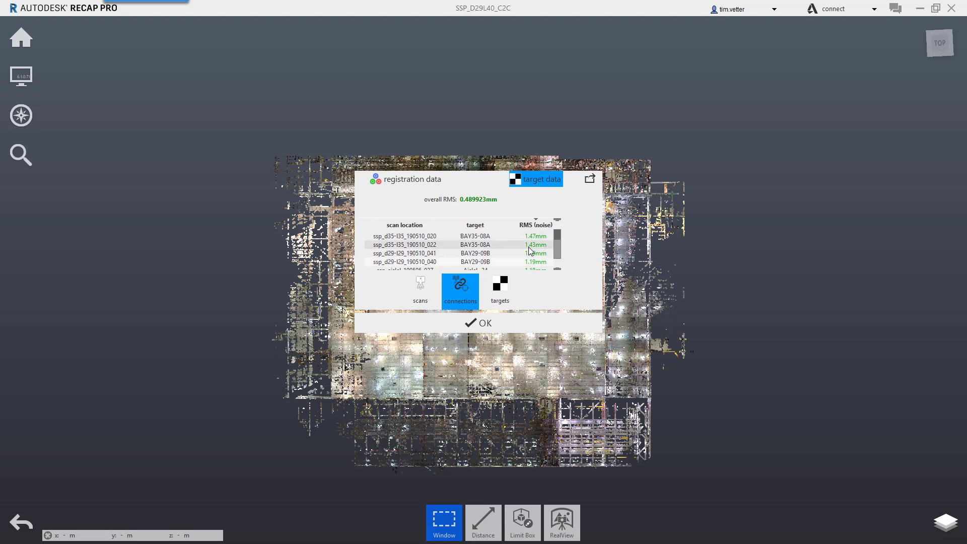
scroll("down", 3)
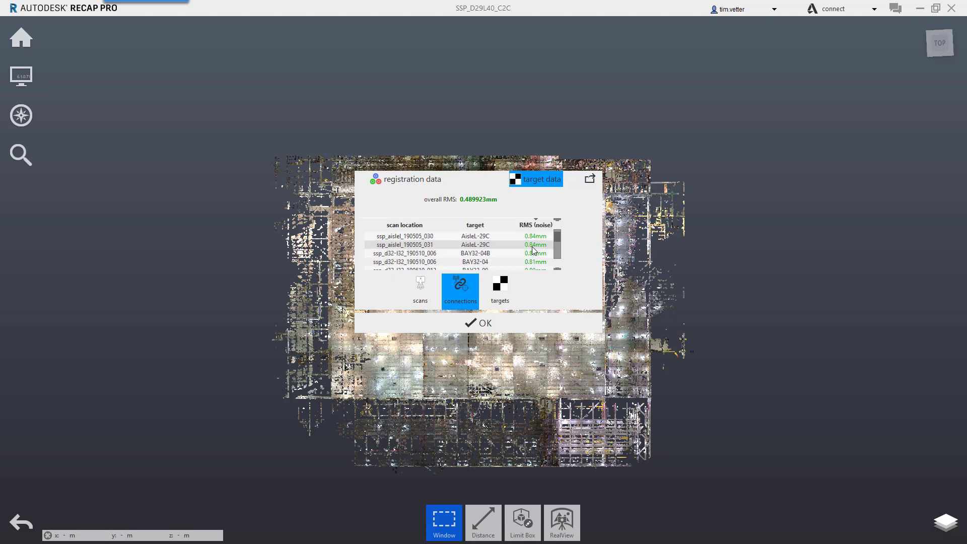
scroll("down", 3)
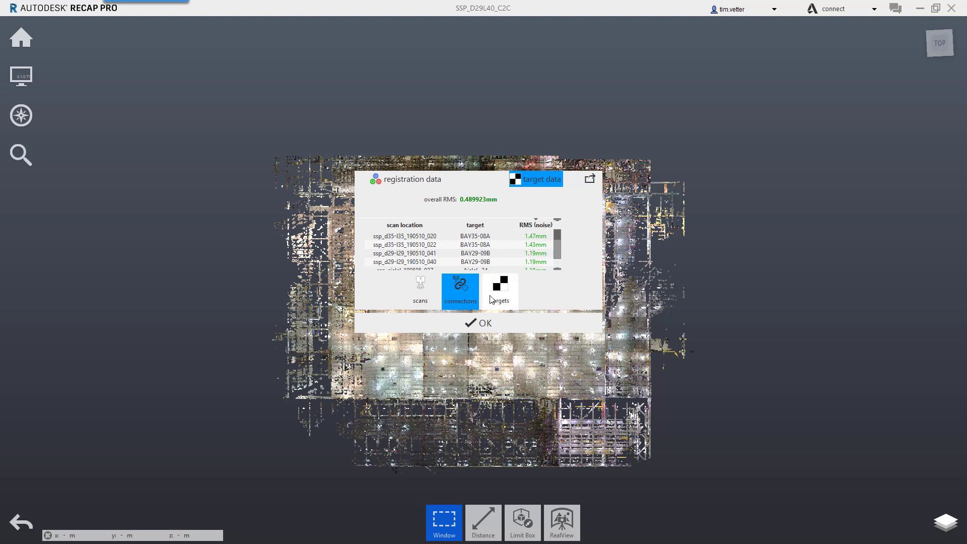
left_click(500, 290)
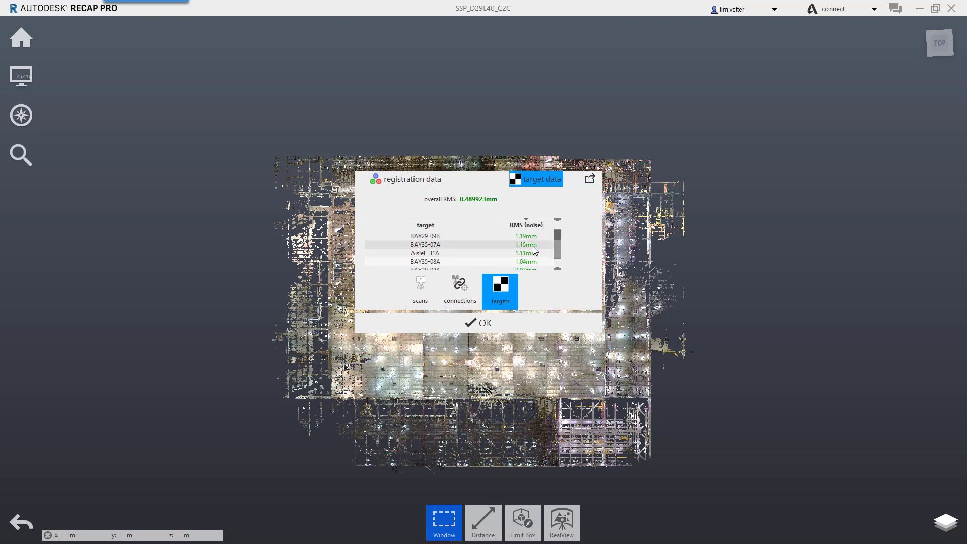
mouse_move(420, 287)
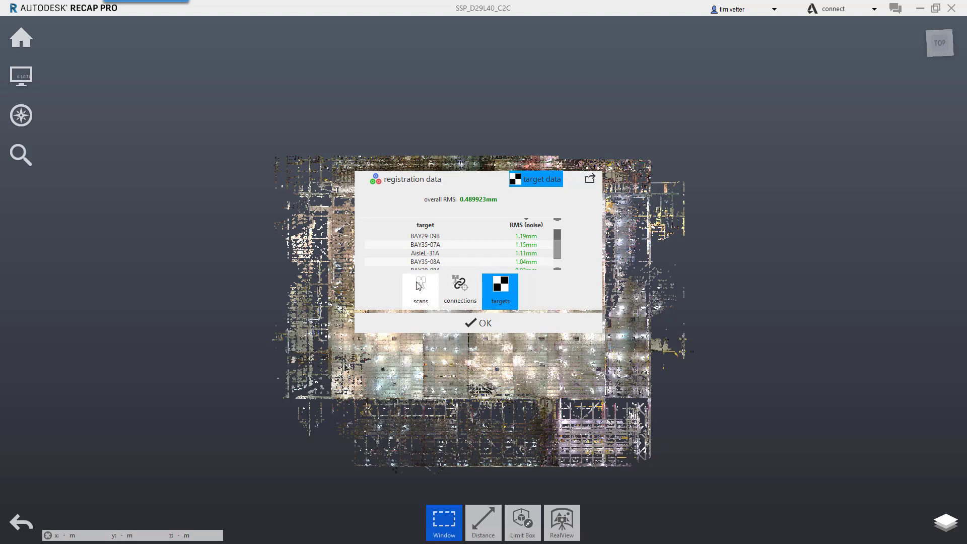
left_click(420, 292)
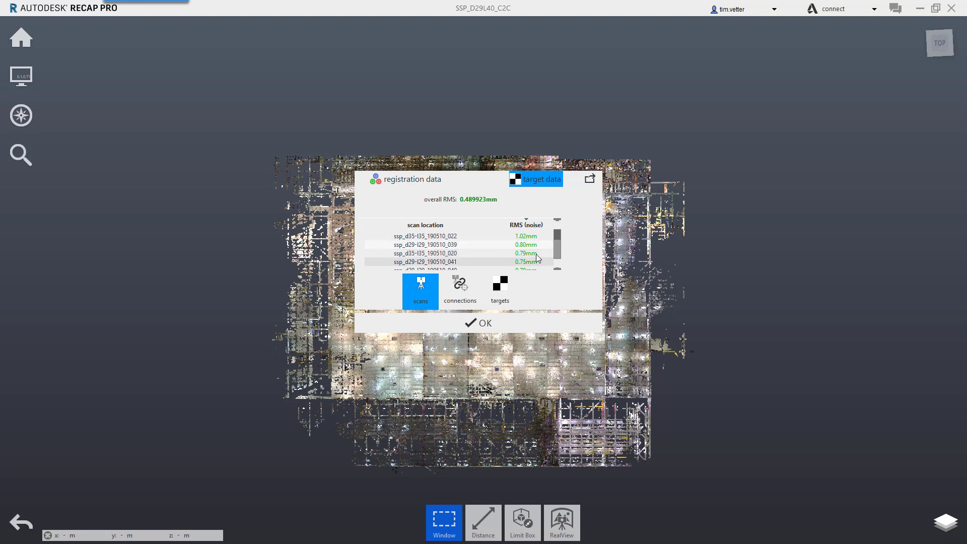
mouse_move(595, 278)
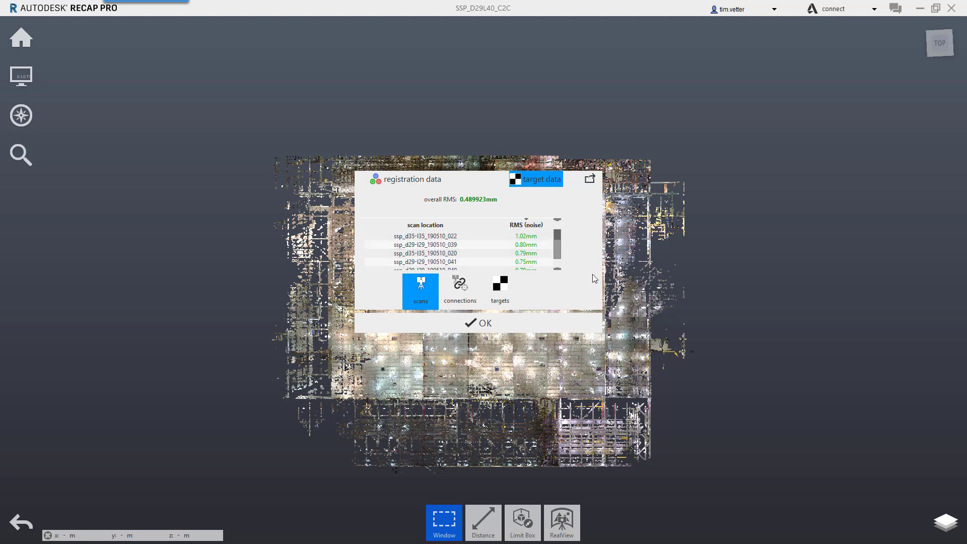
mouse_move(590, 274)
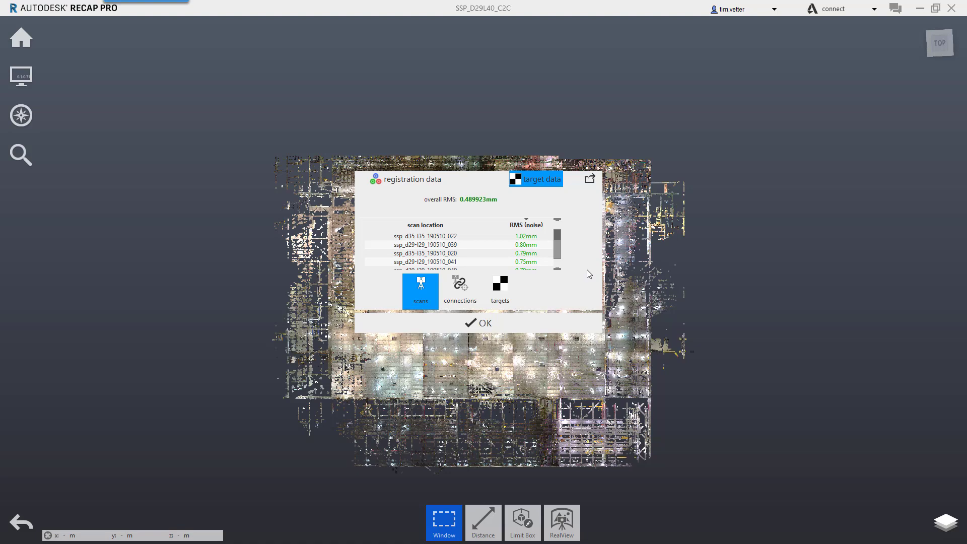